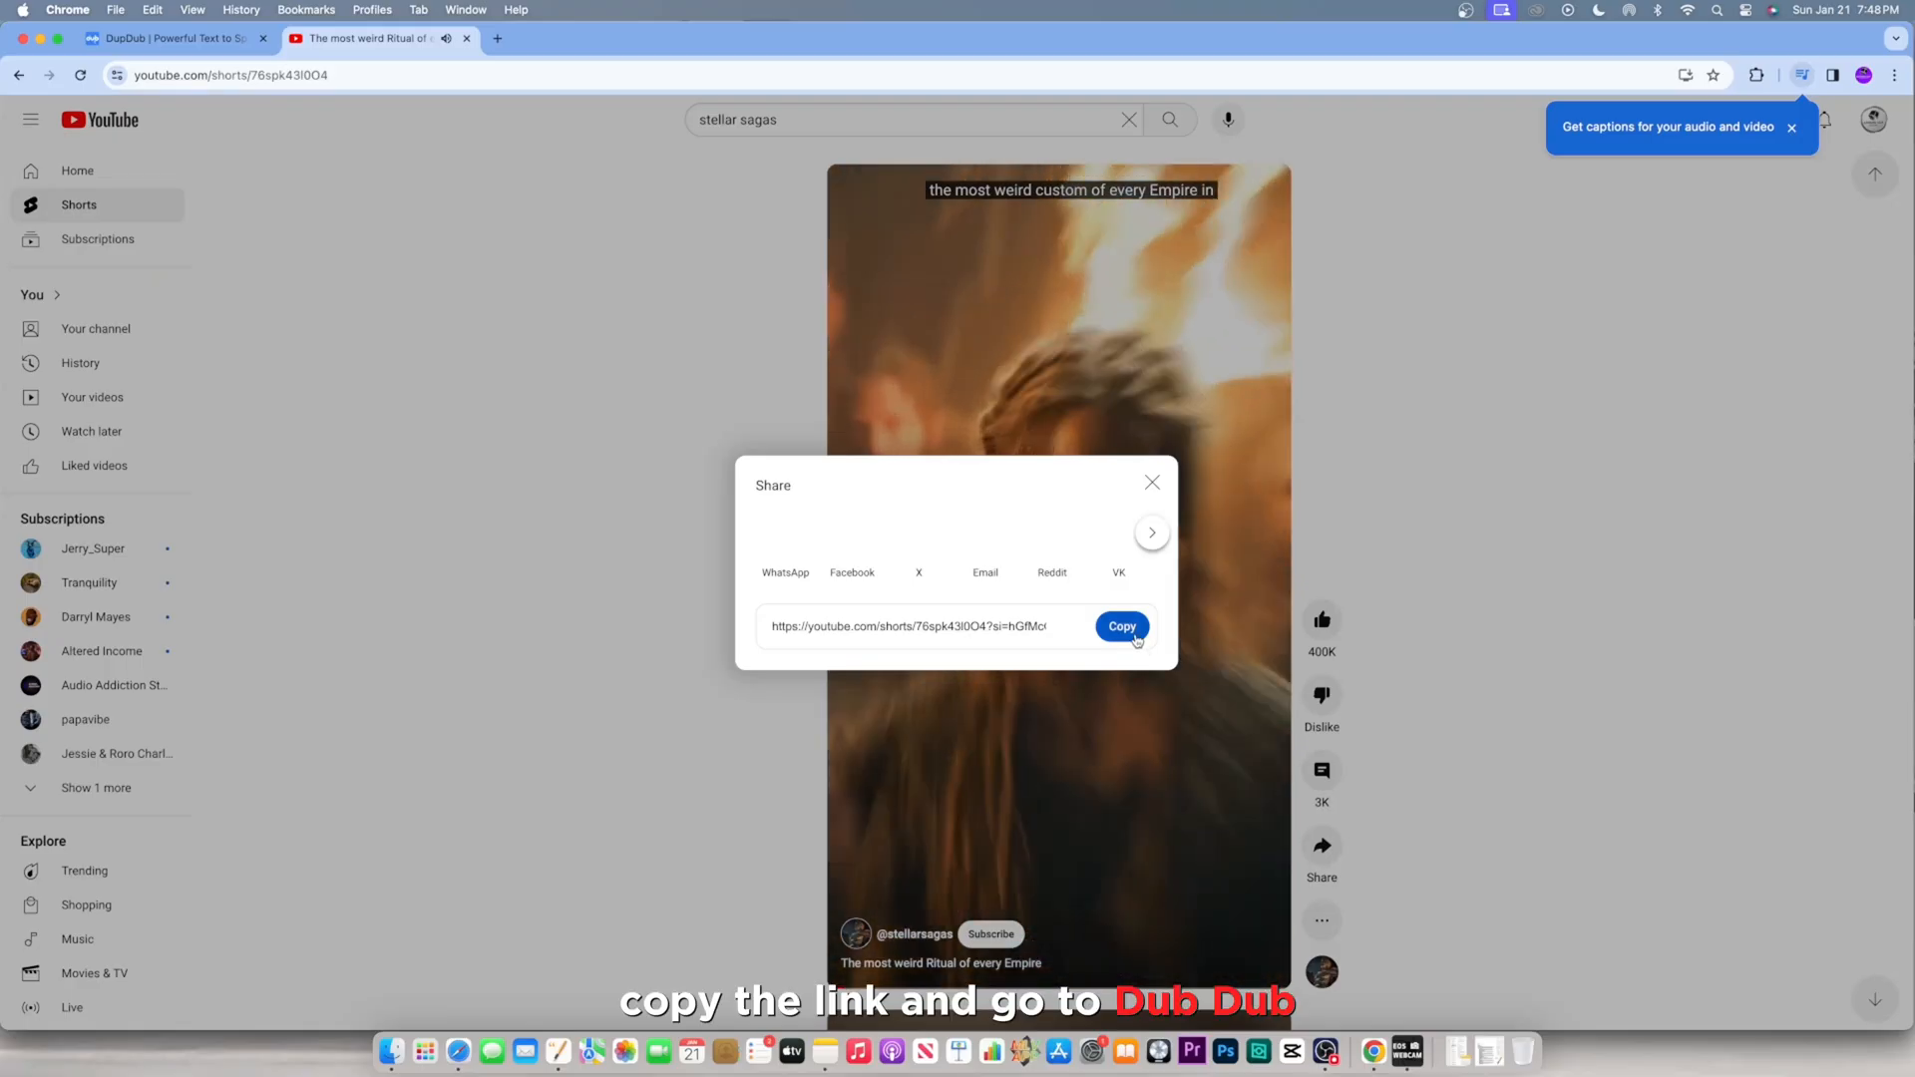
Step: Copy the YouTube Short's share link from the Share dialog
click(171, 38)
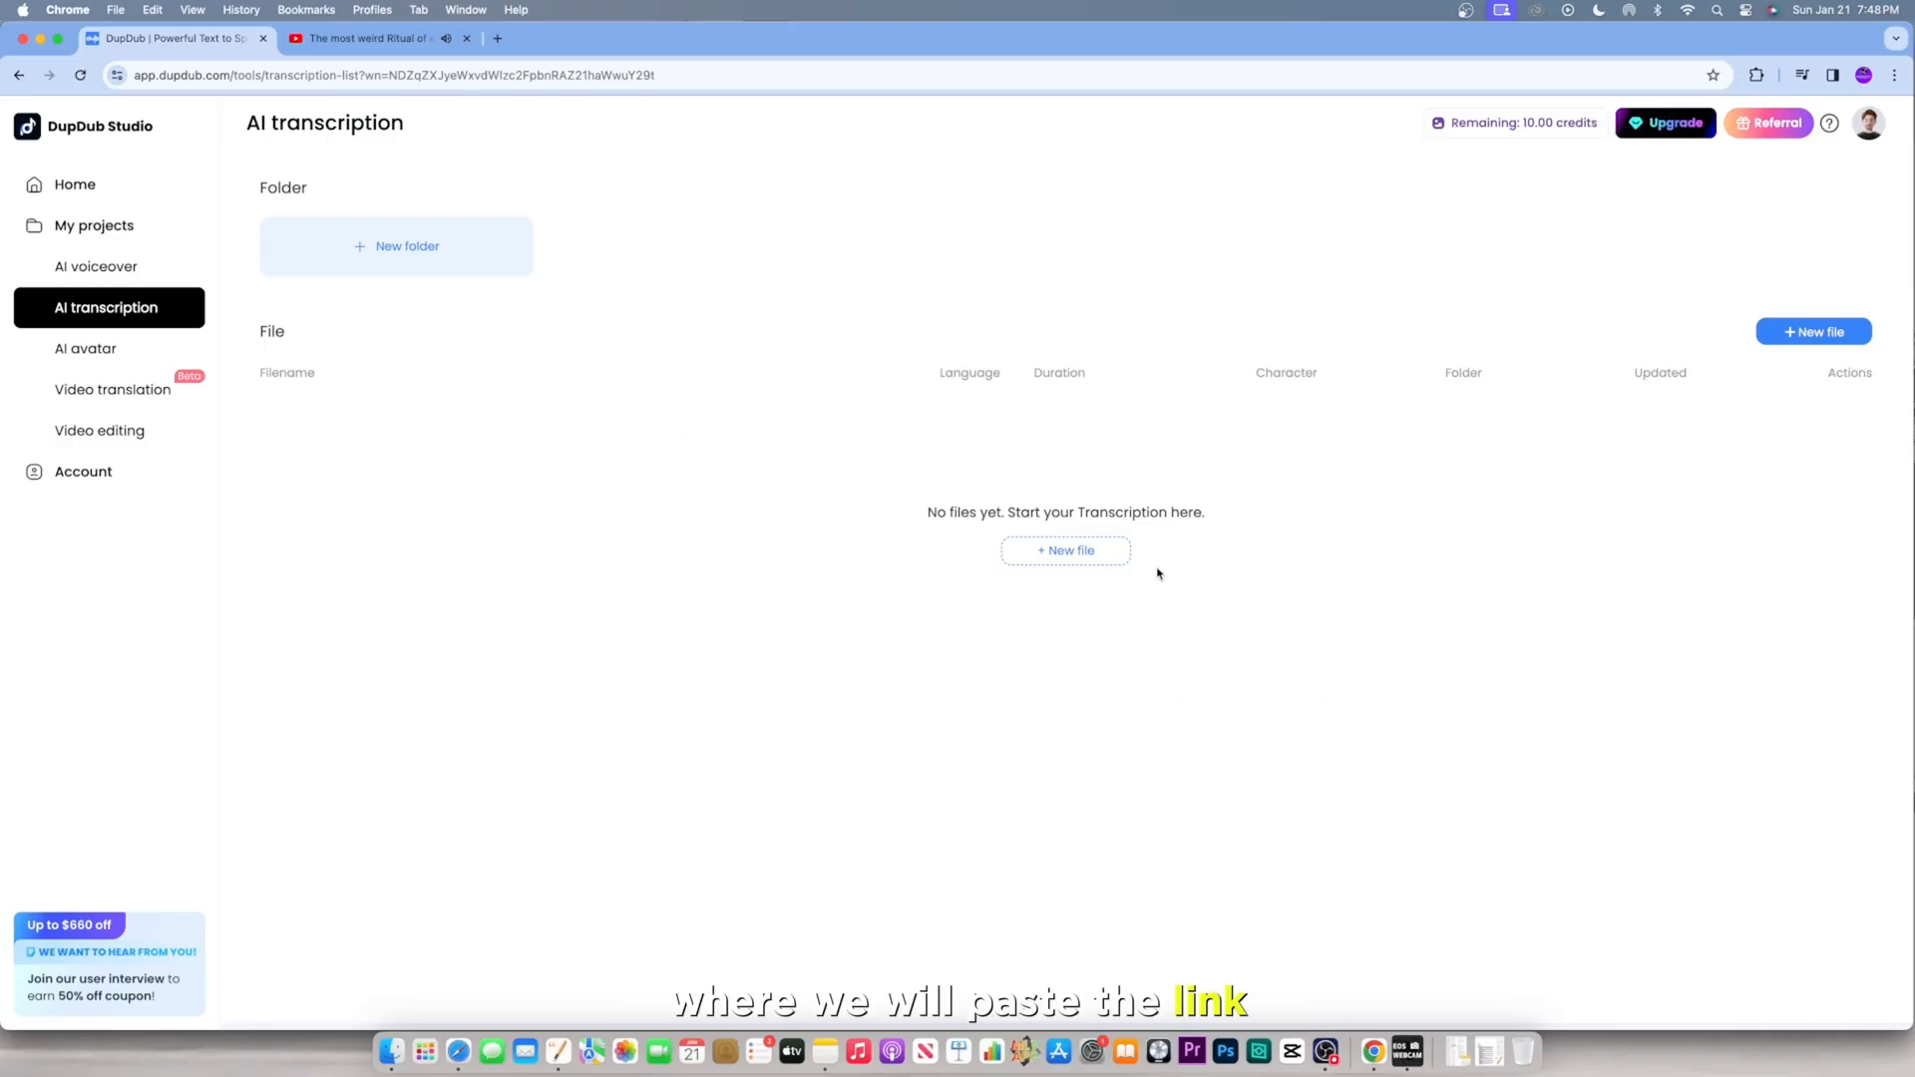
Step: Create a new DupDub file from the pasted YouTube link and transcribe it in English
click(1064, 550)
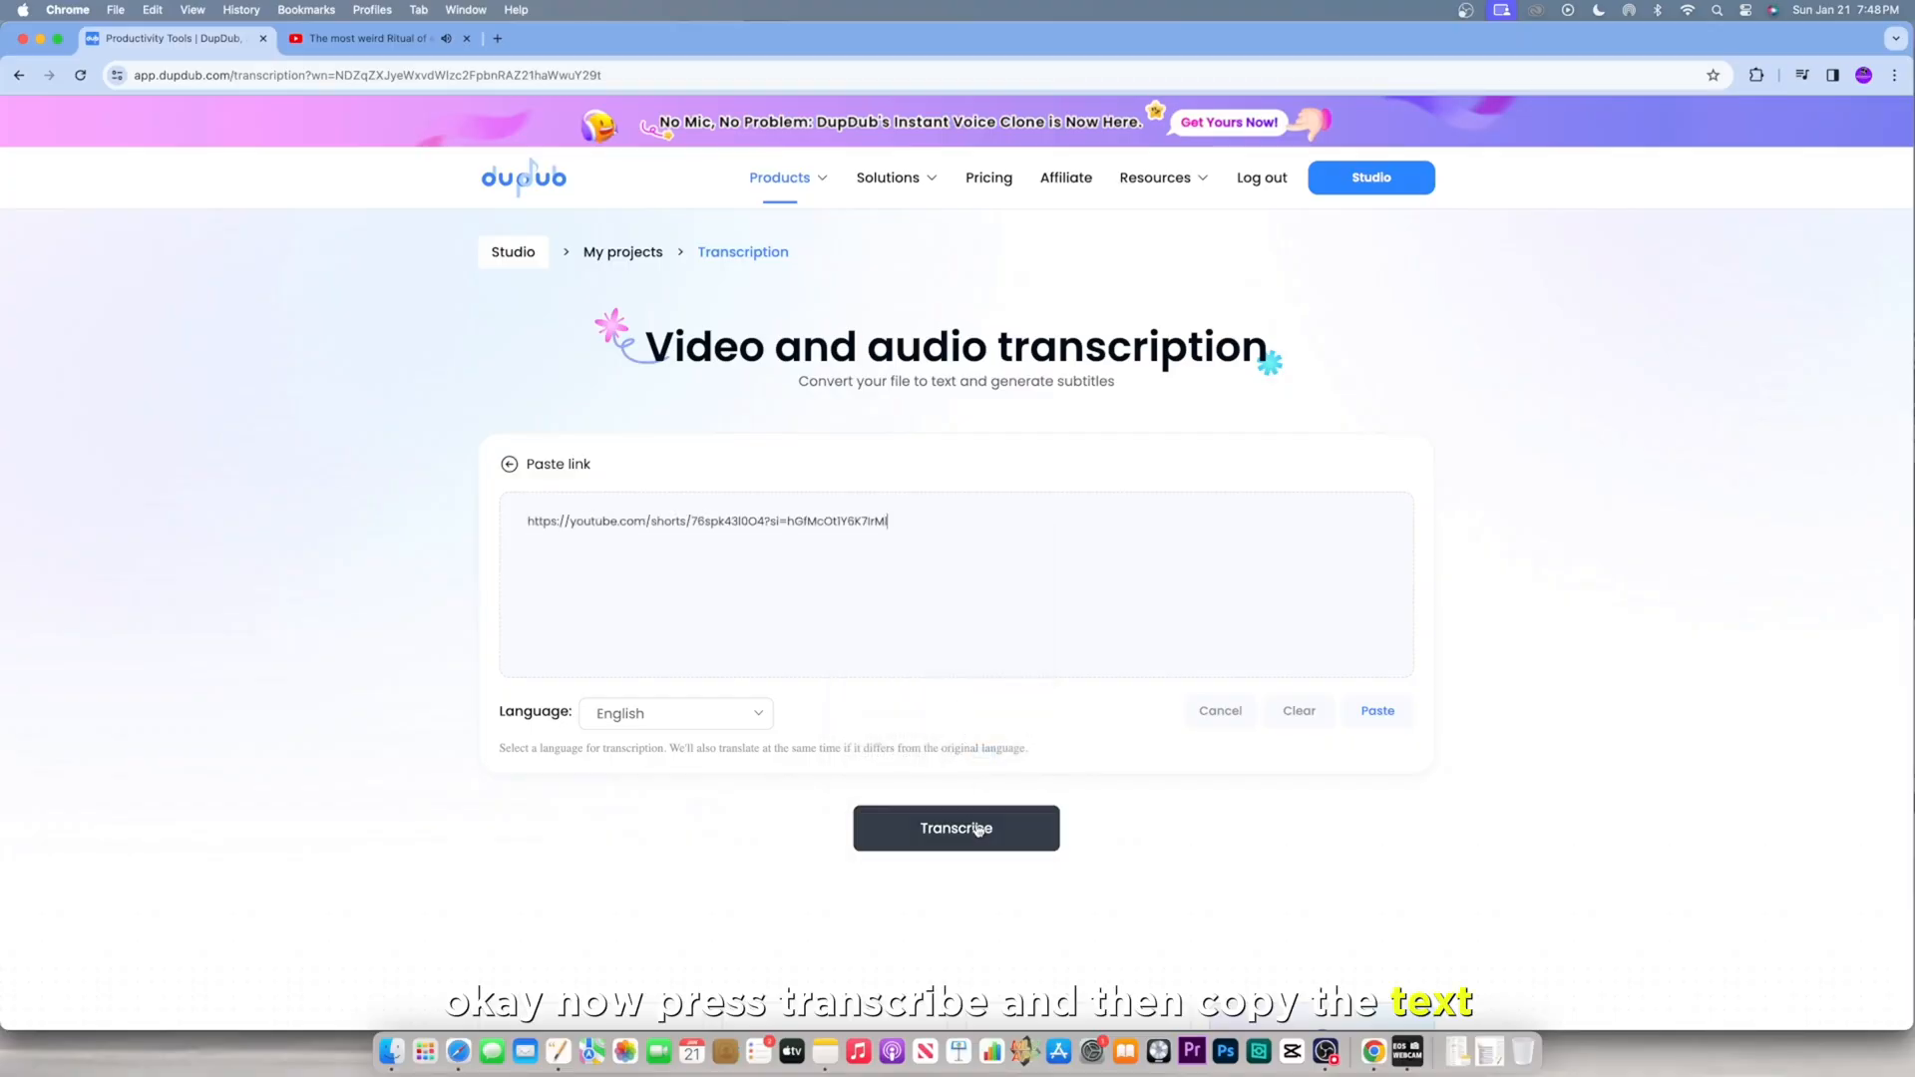
click(956, 827)
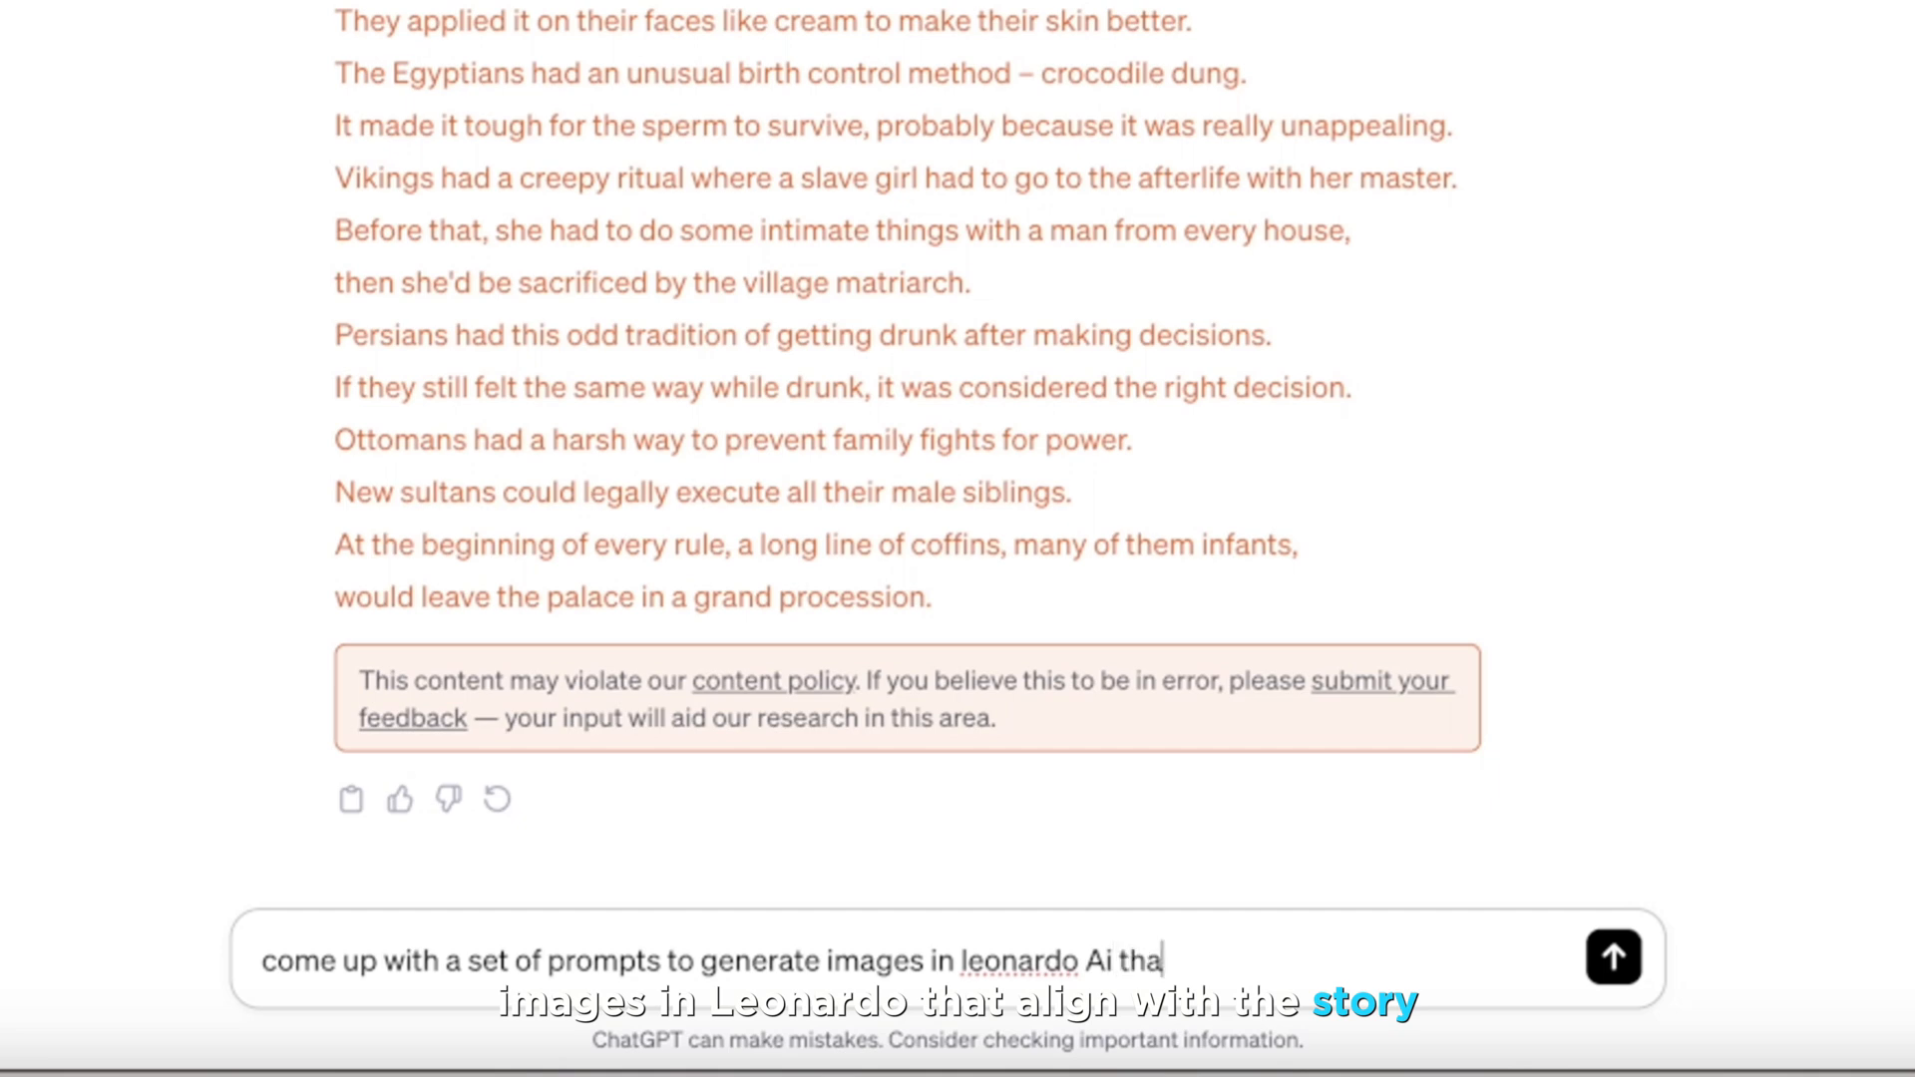
Step: Send ChatGPT the request for Leonardo Ai image prompts matching the story
click(1610, 956)
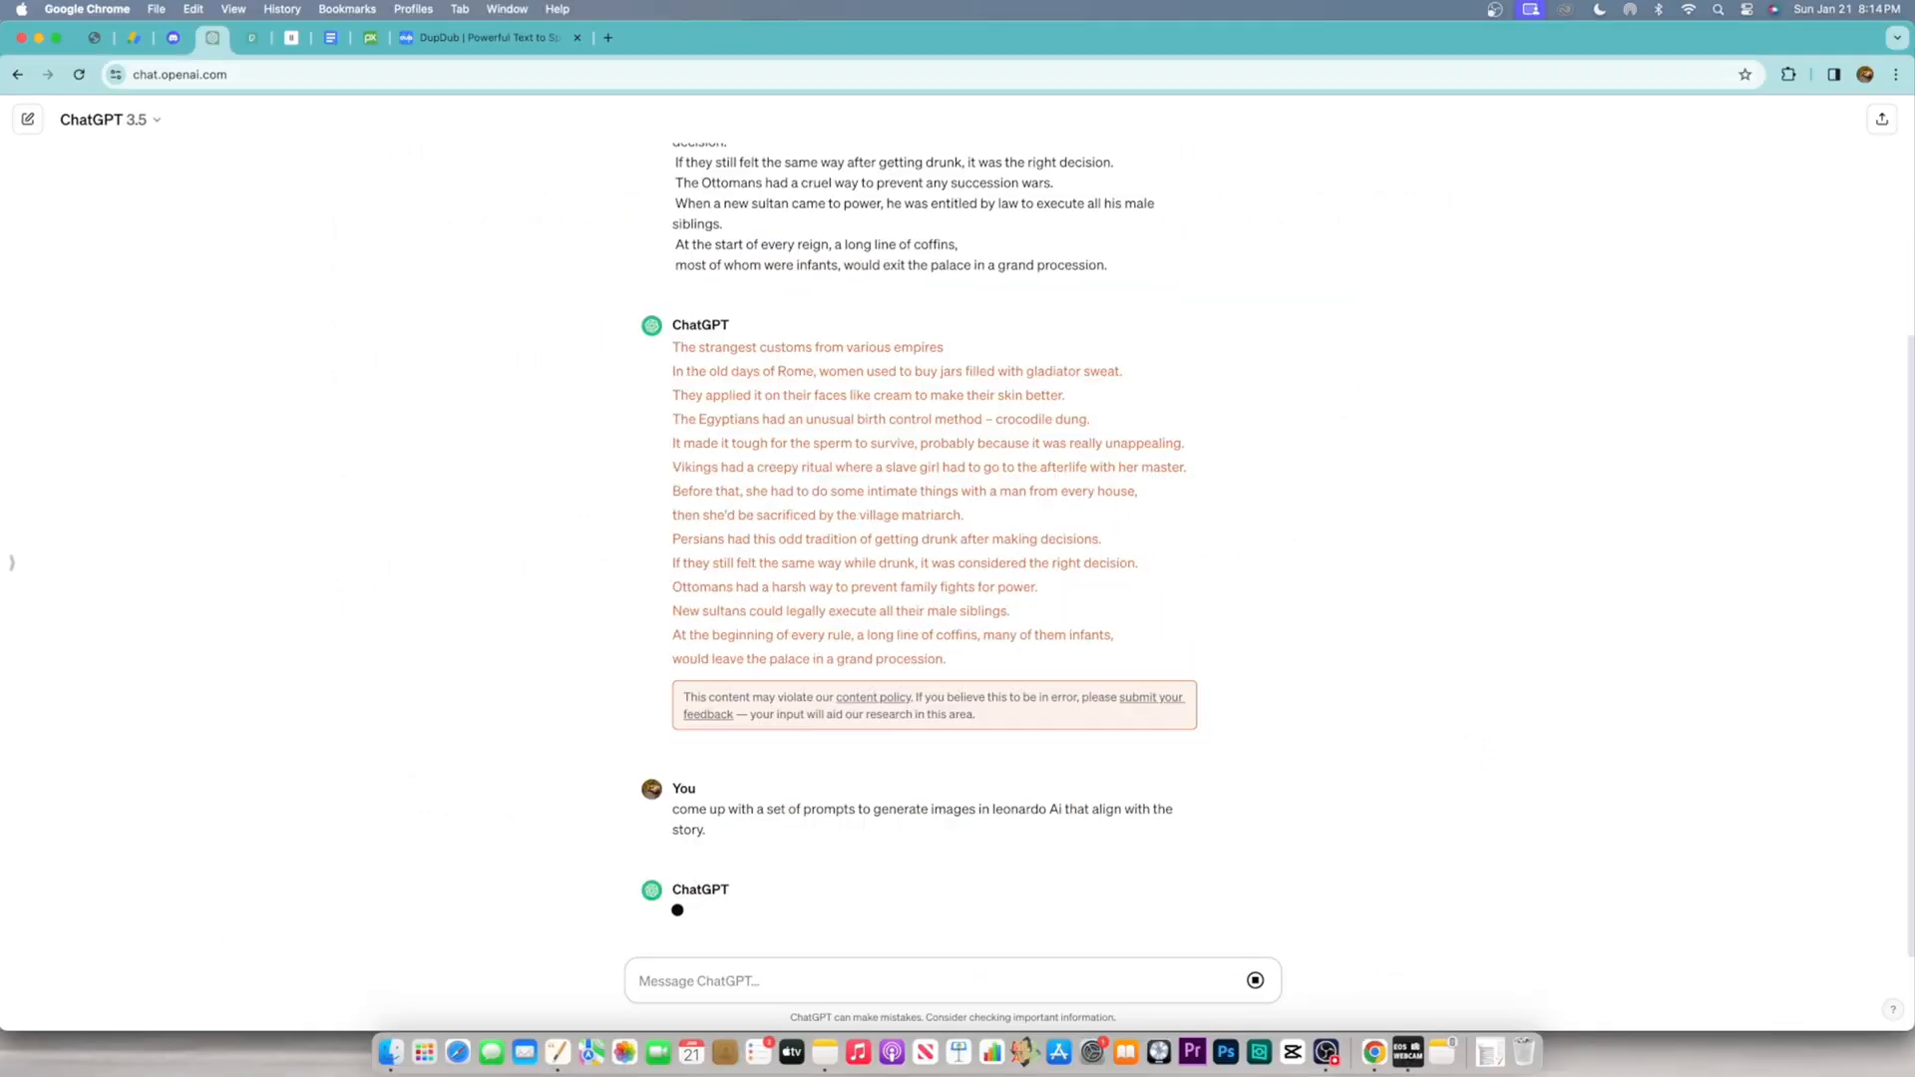
click(370, 37)
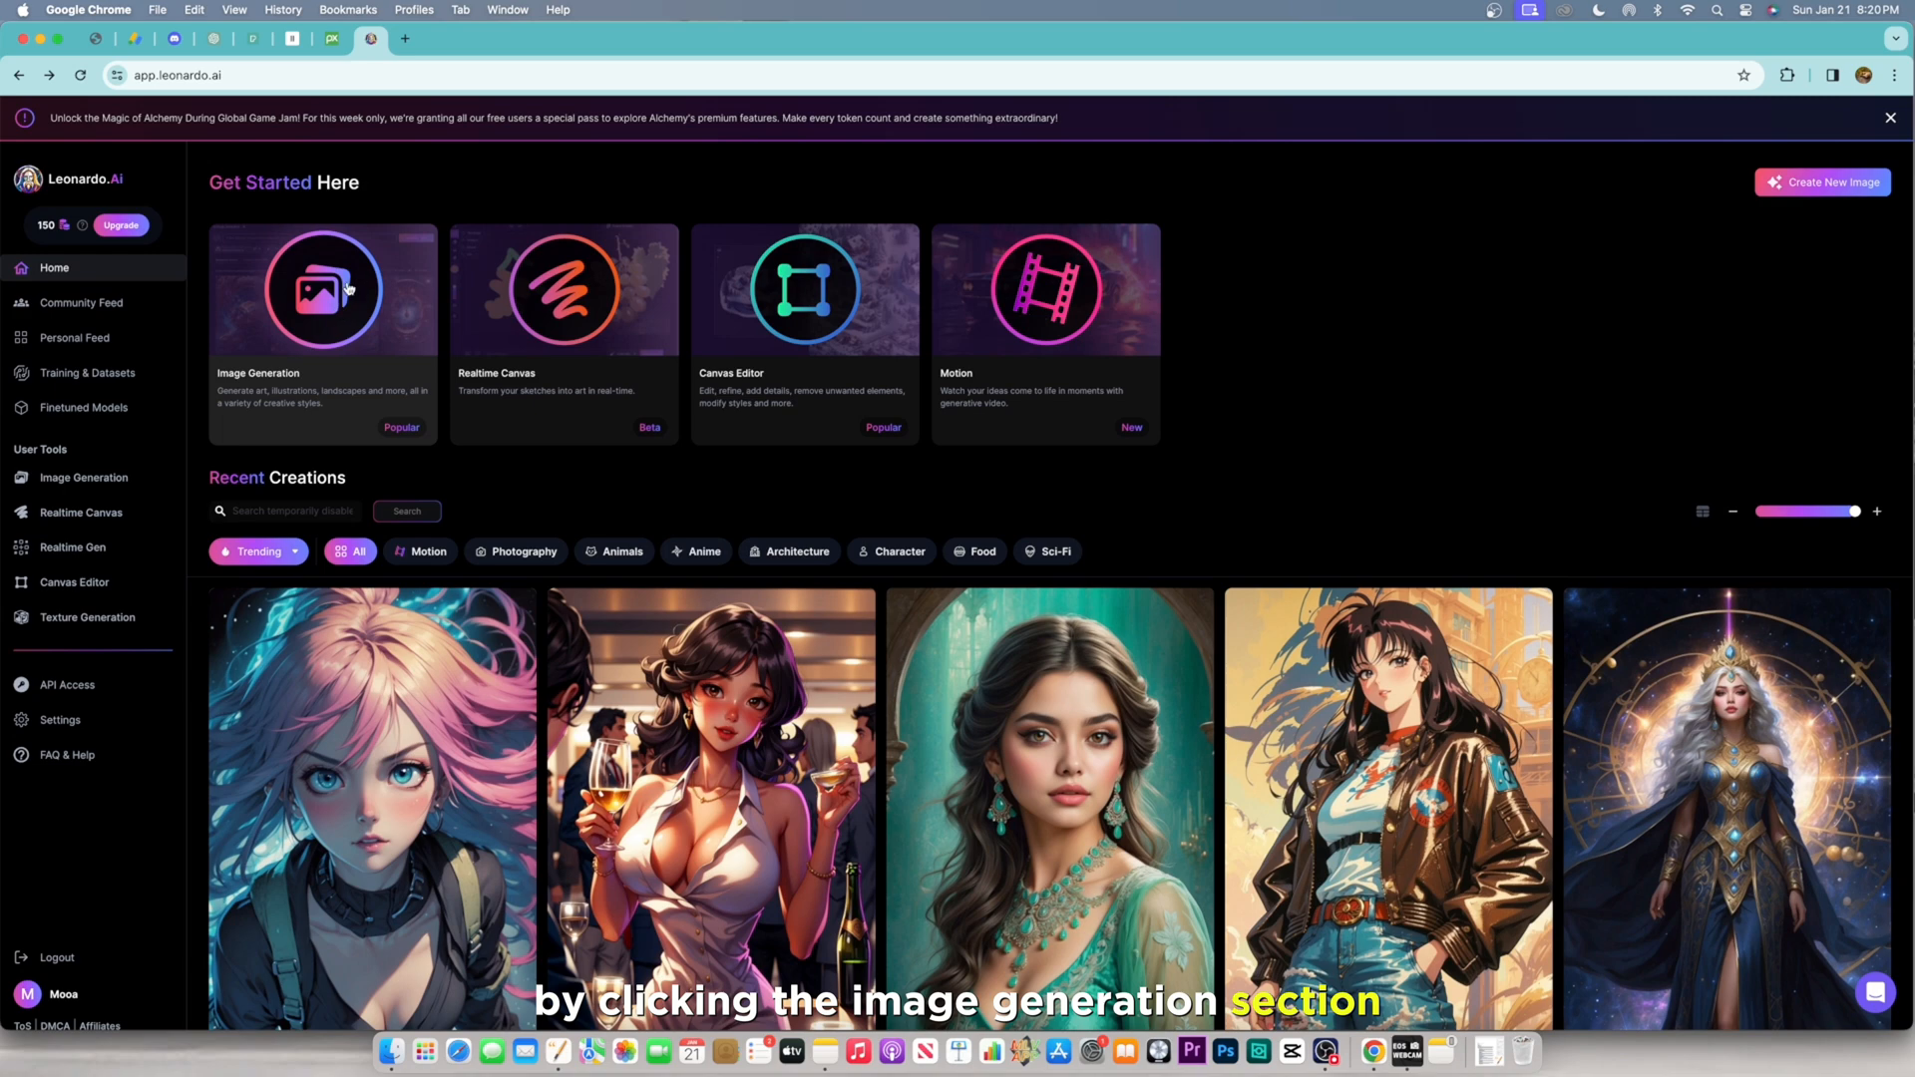
Step: Generate the Egyptian crocodile-dung image in Leonardo with an Image to Image guidance reference
click(322, 290)
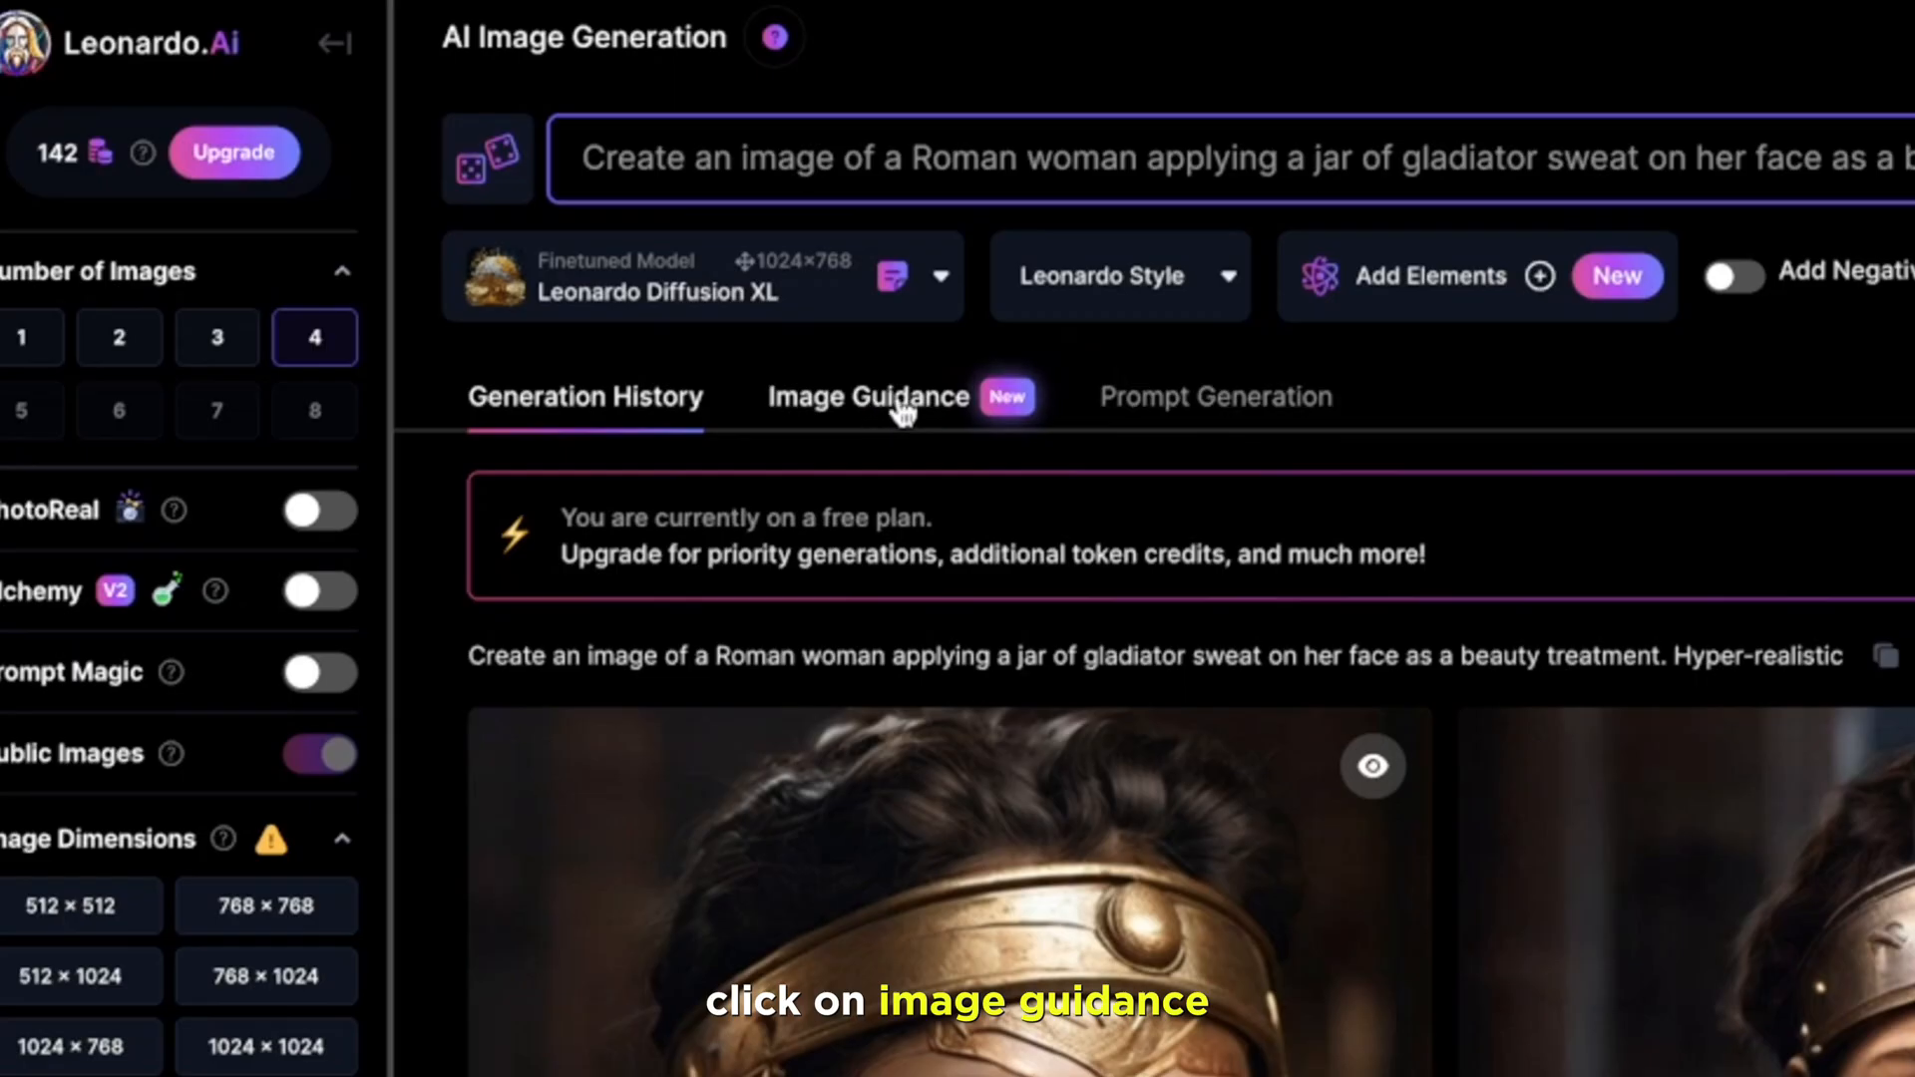
click(866, 396)
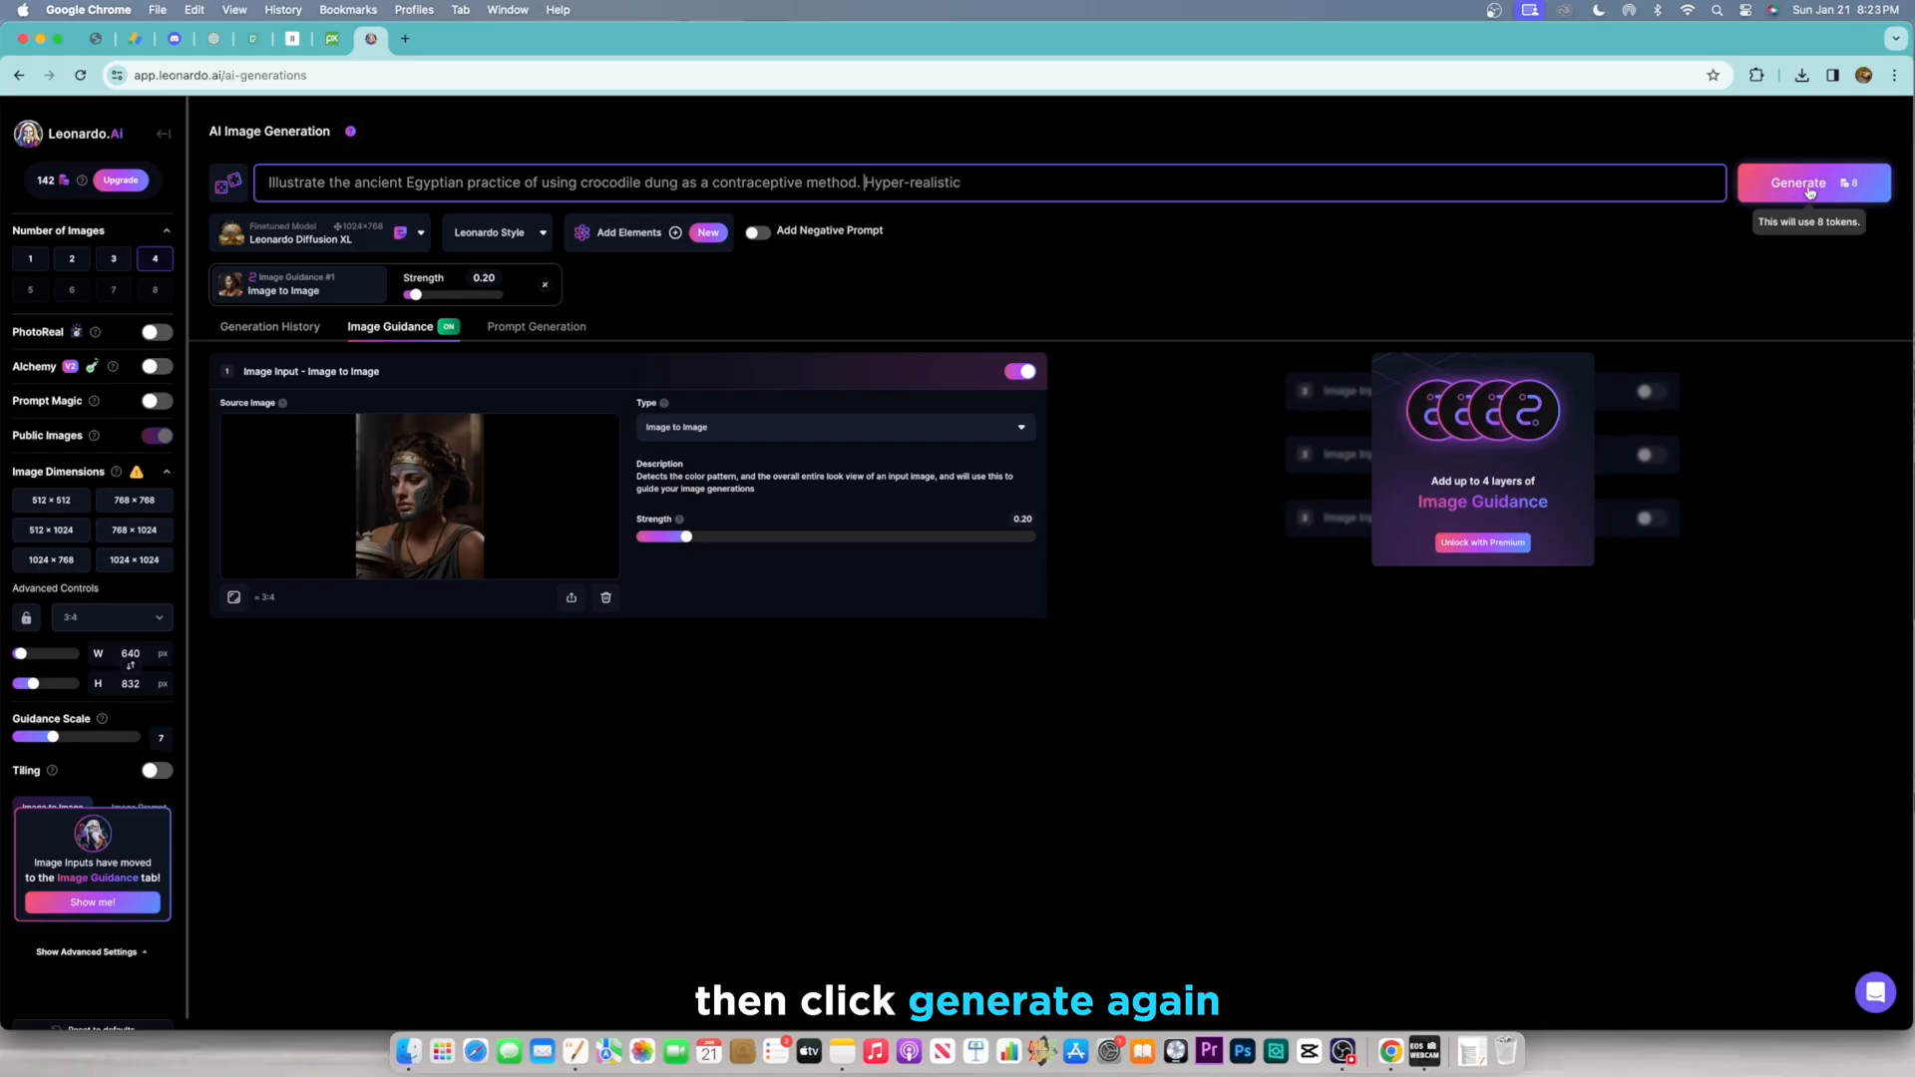
click(1812, 182)
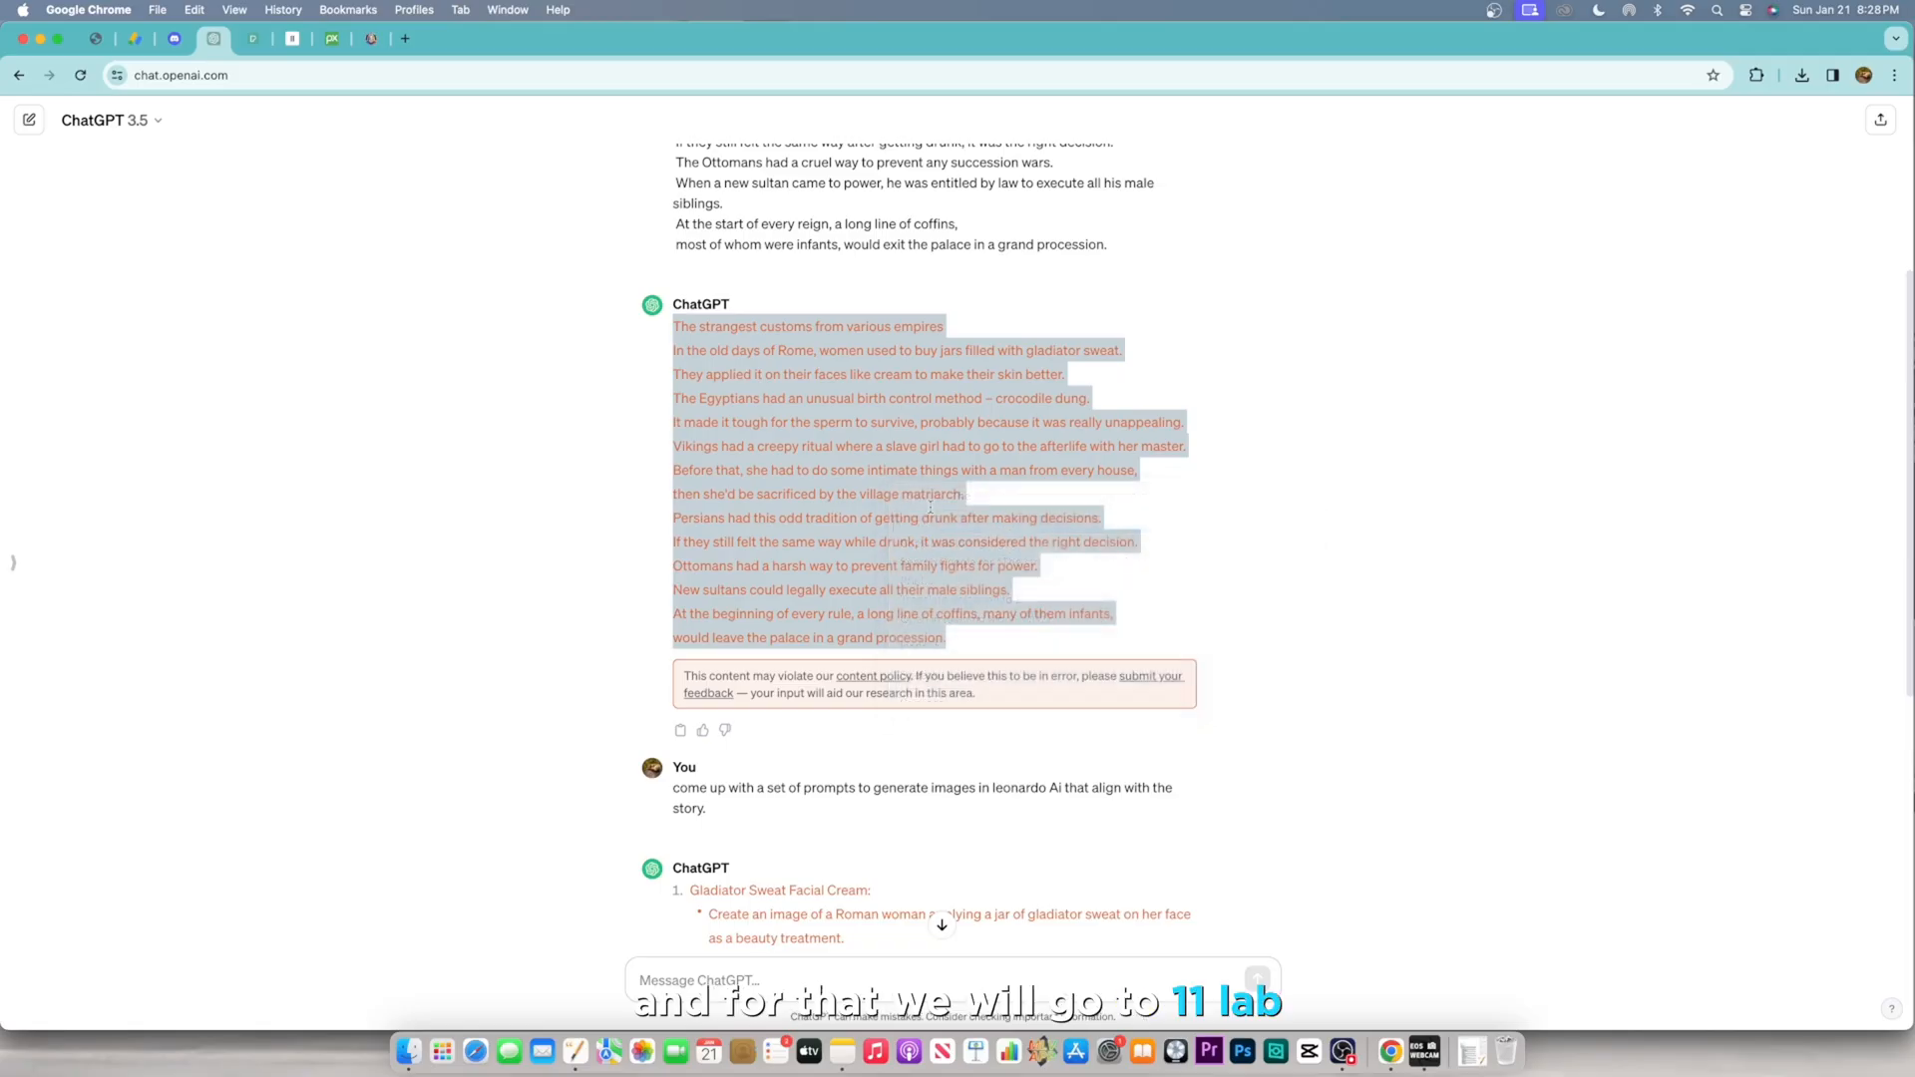
Step: Choose the Adam voice in ElevenLabs speech synthesis and adjust its voice setting sliders
click(290, 38)
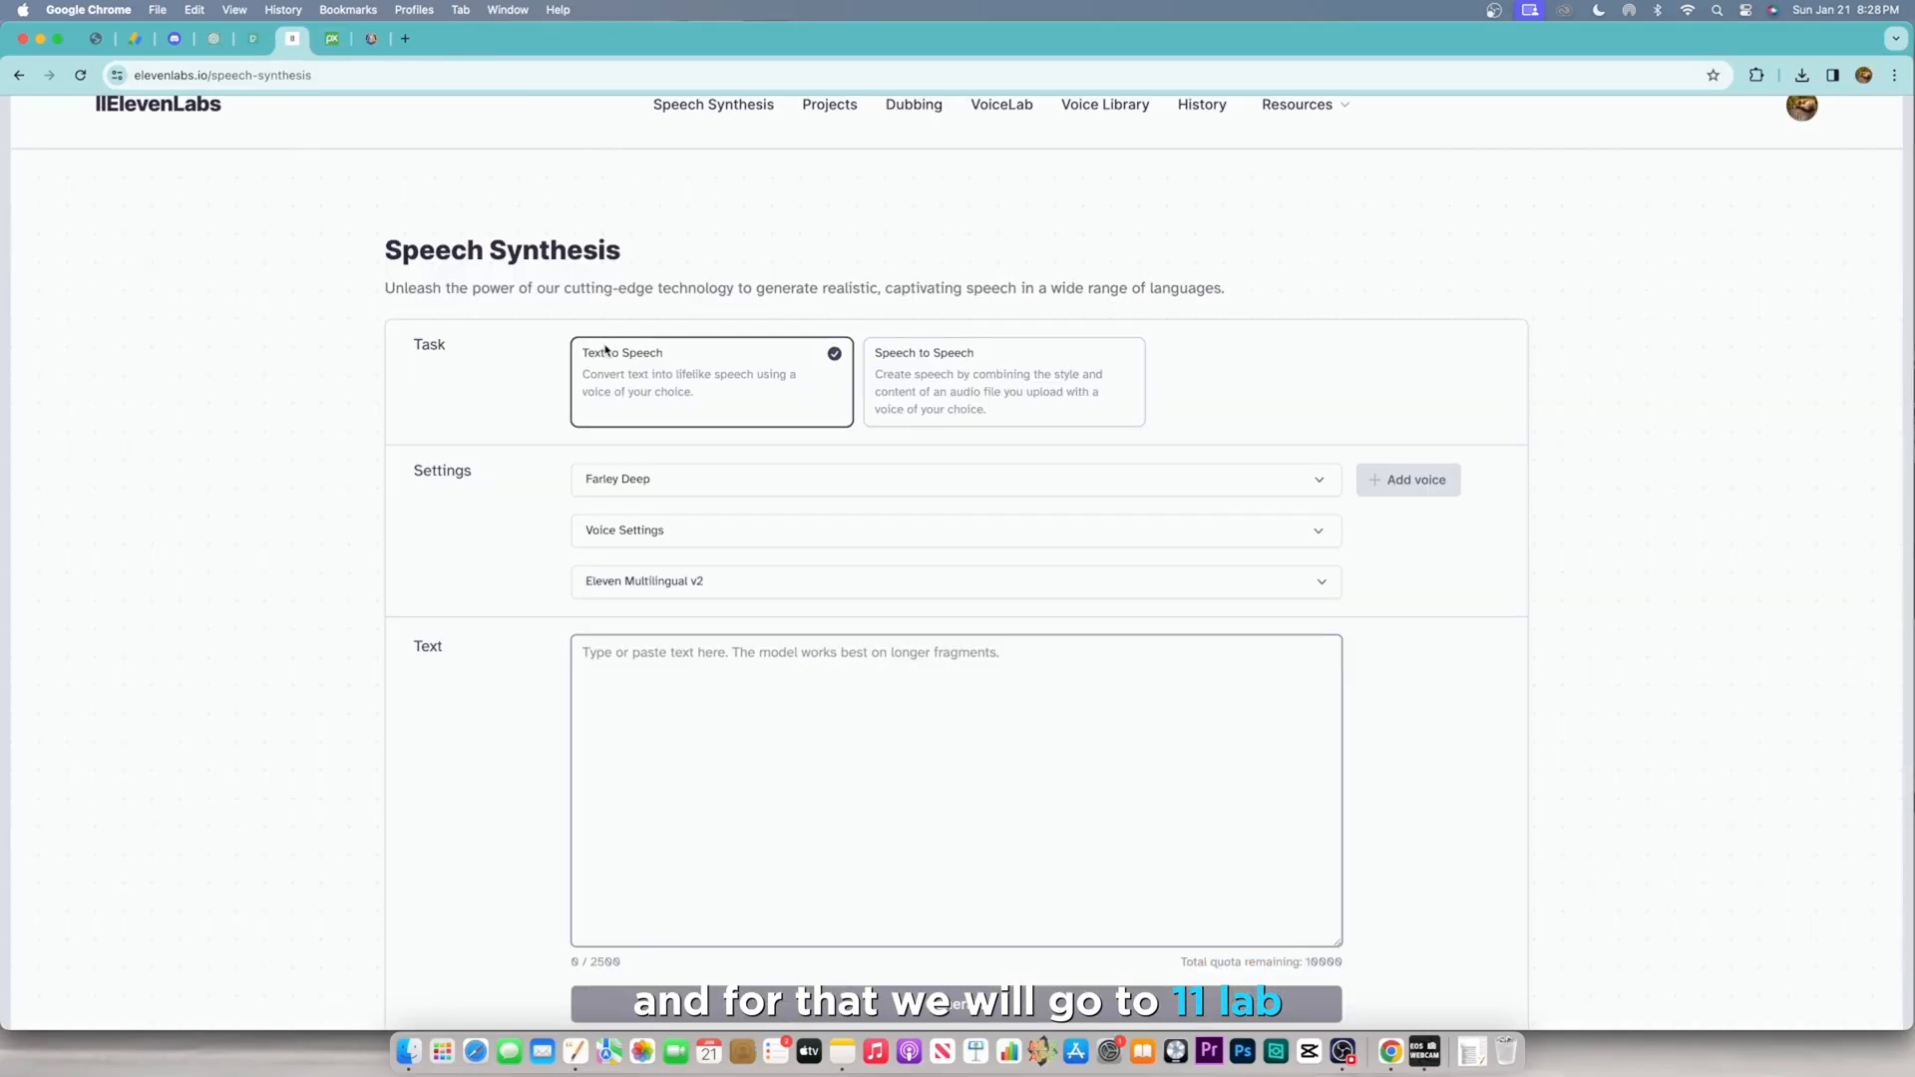
click(955, 479)
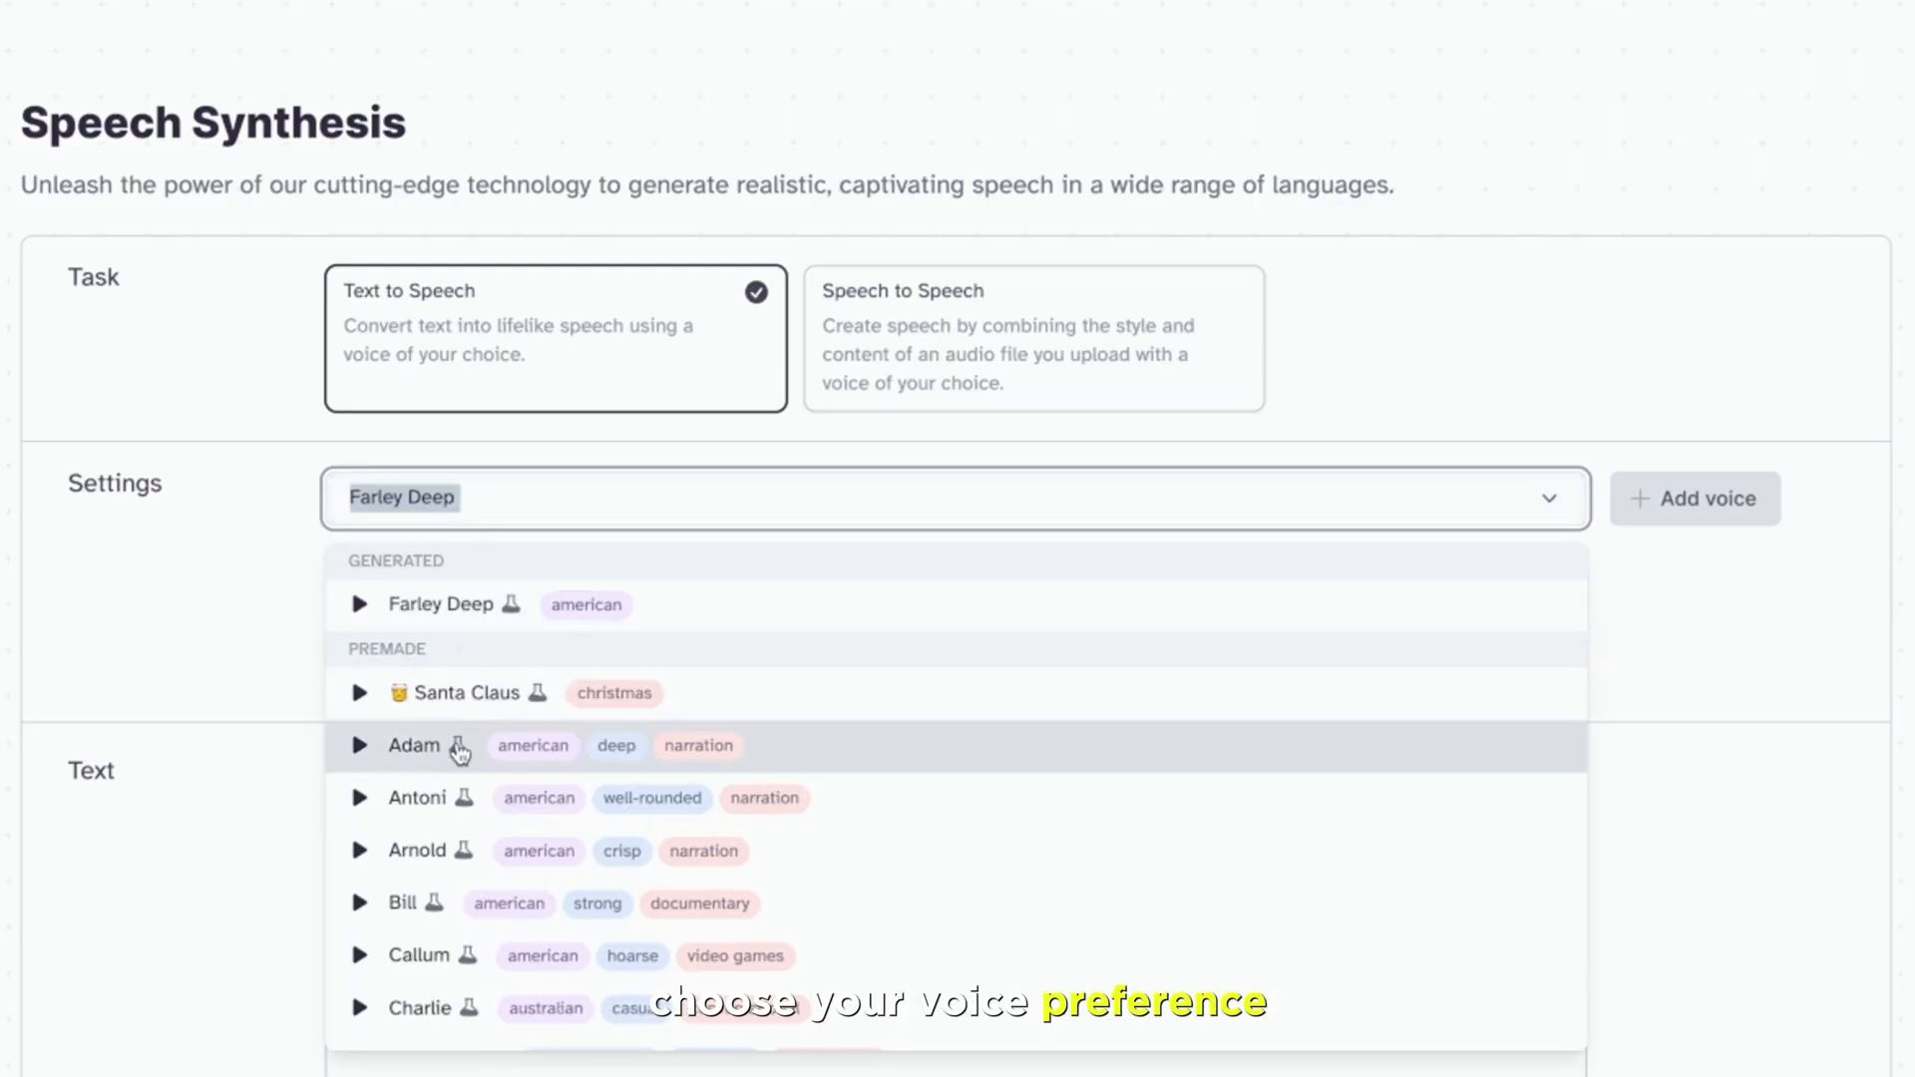
click(415, 746)
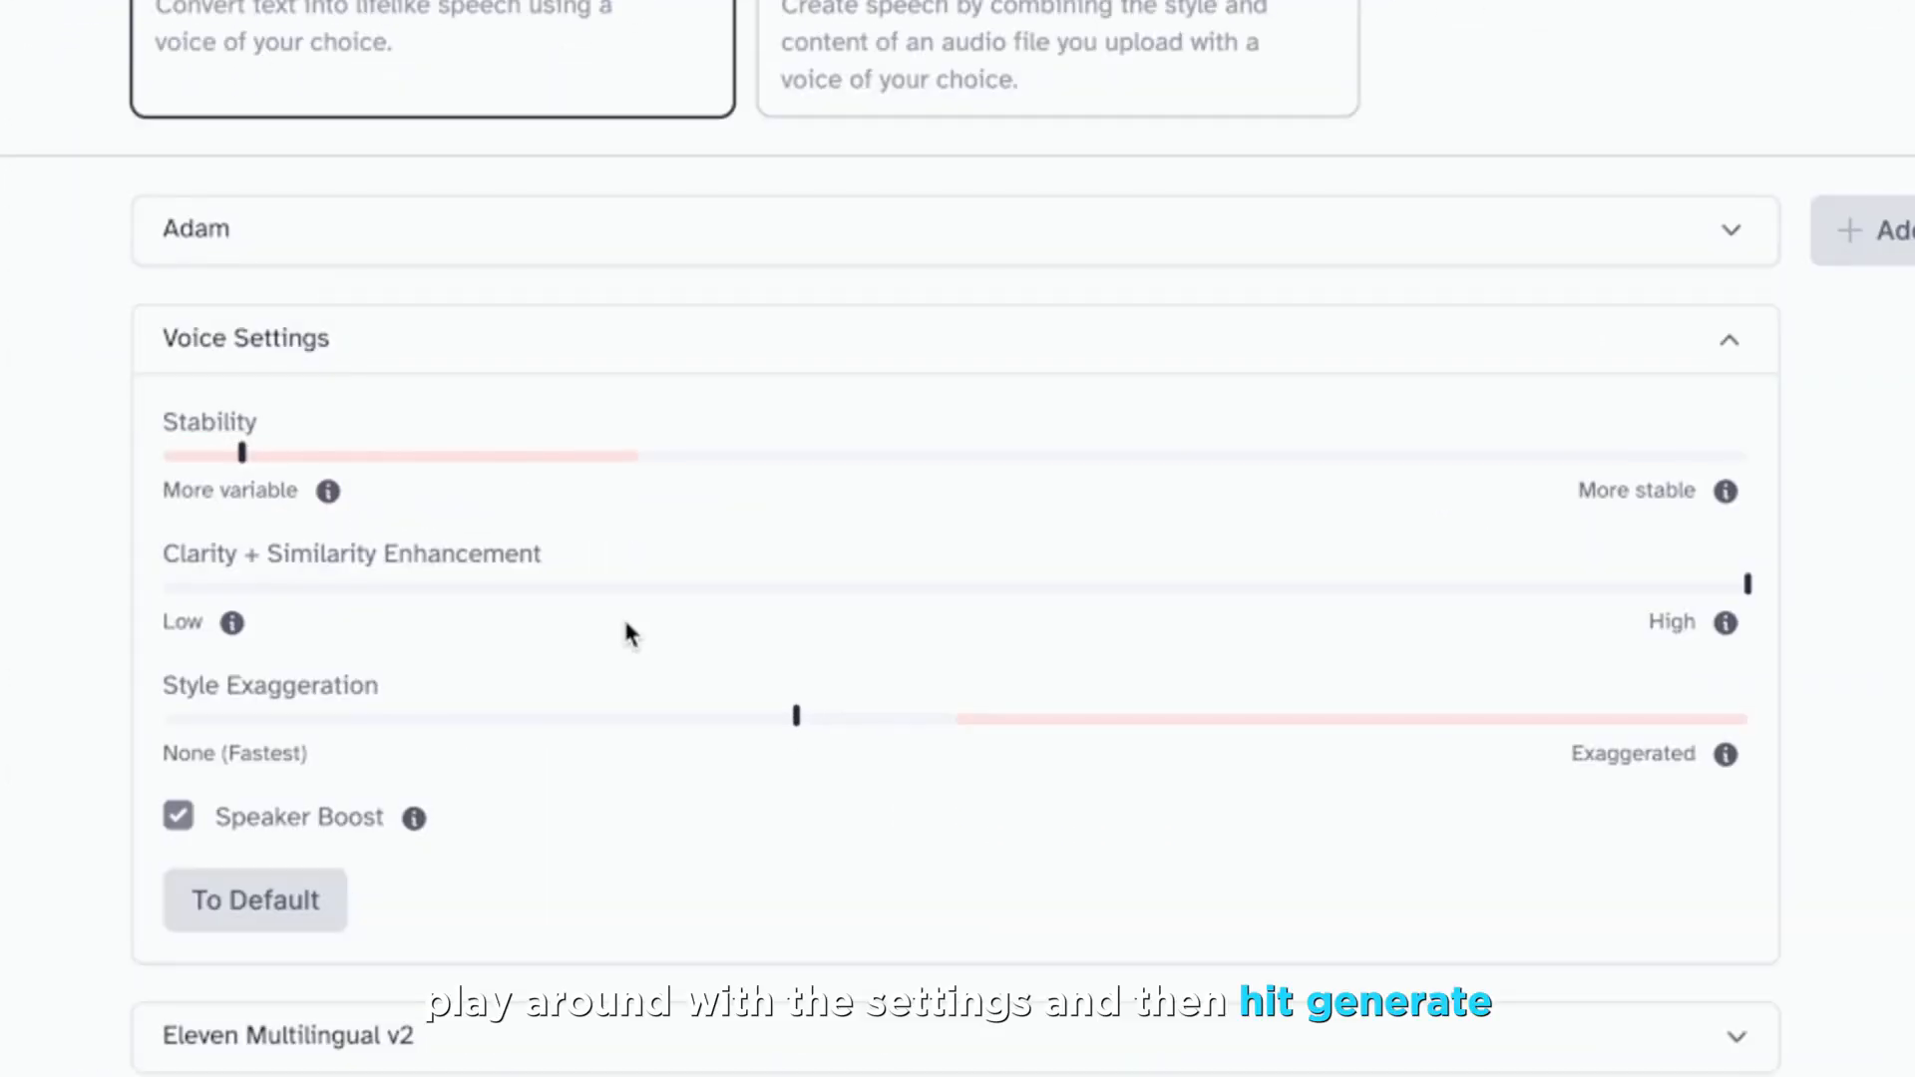
click(956, 819)
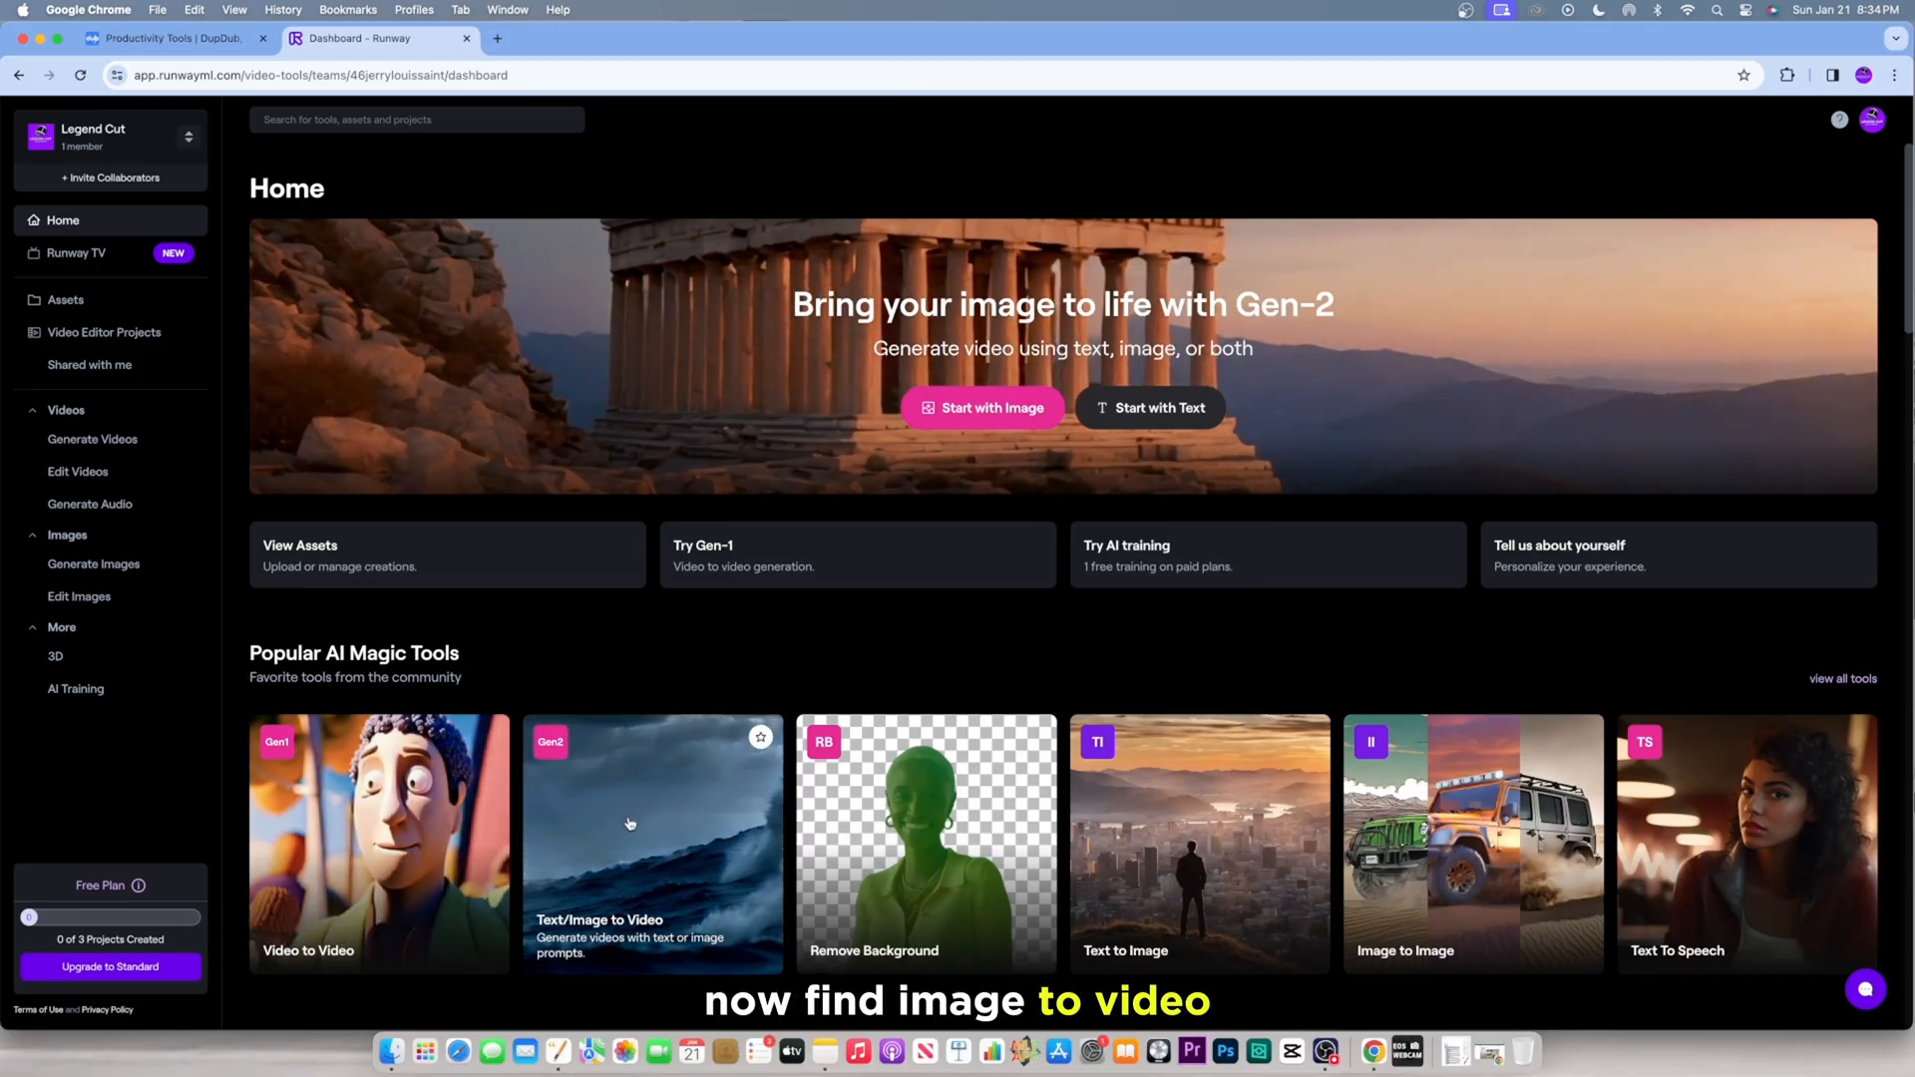
Step: Animate the Roman woman image in Runway with general motion 7 and generate it
click(981, 408)
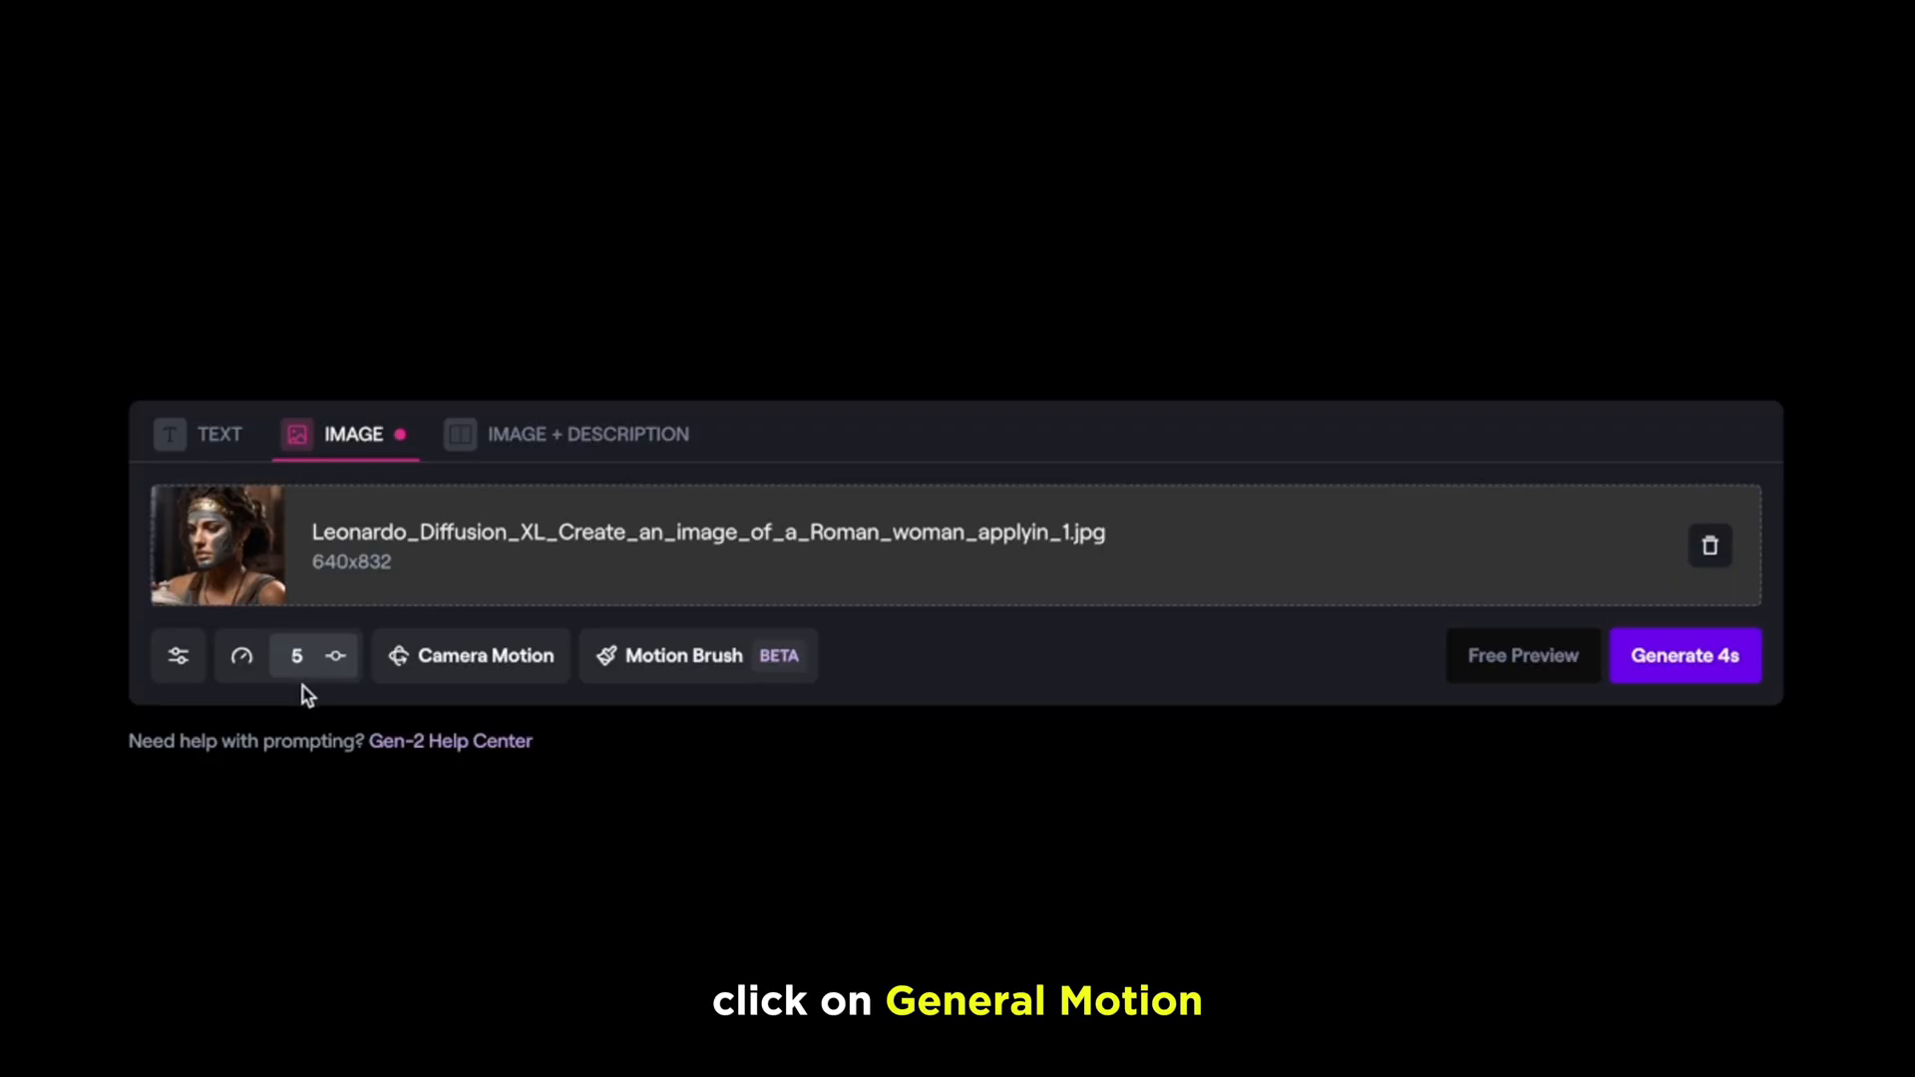
click(240, 657)
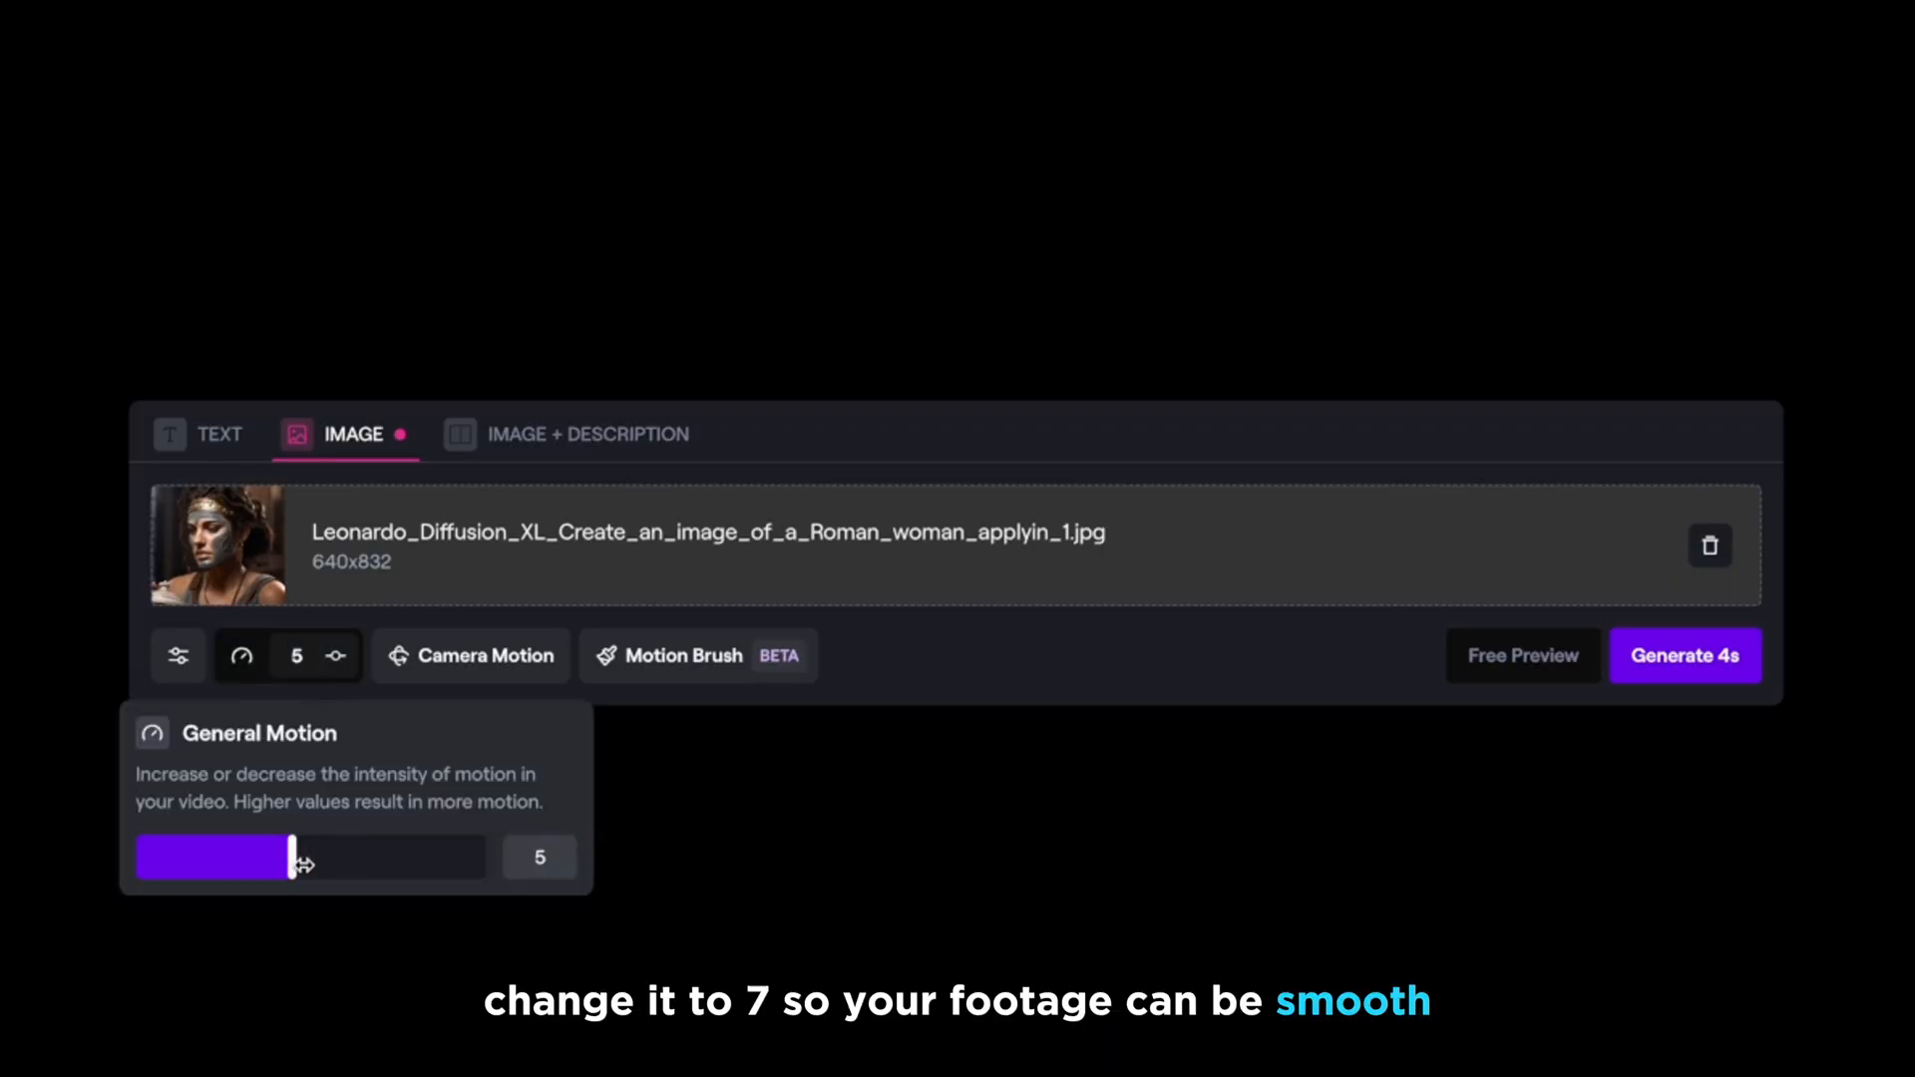
drag(294, 858, 366, 857)
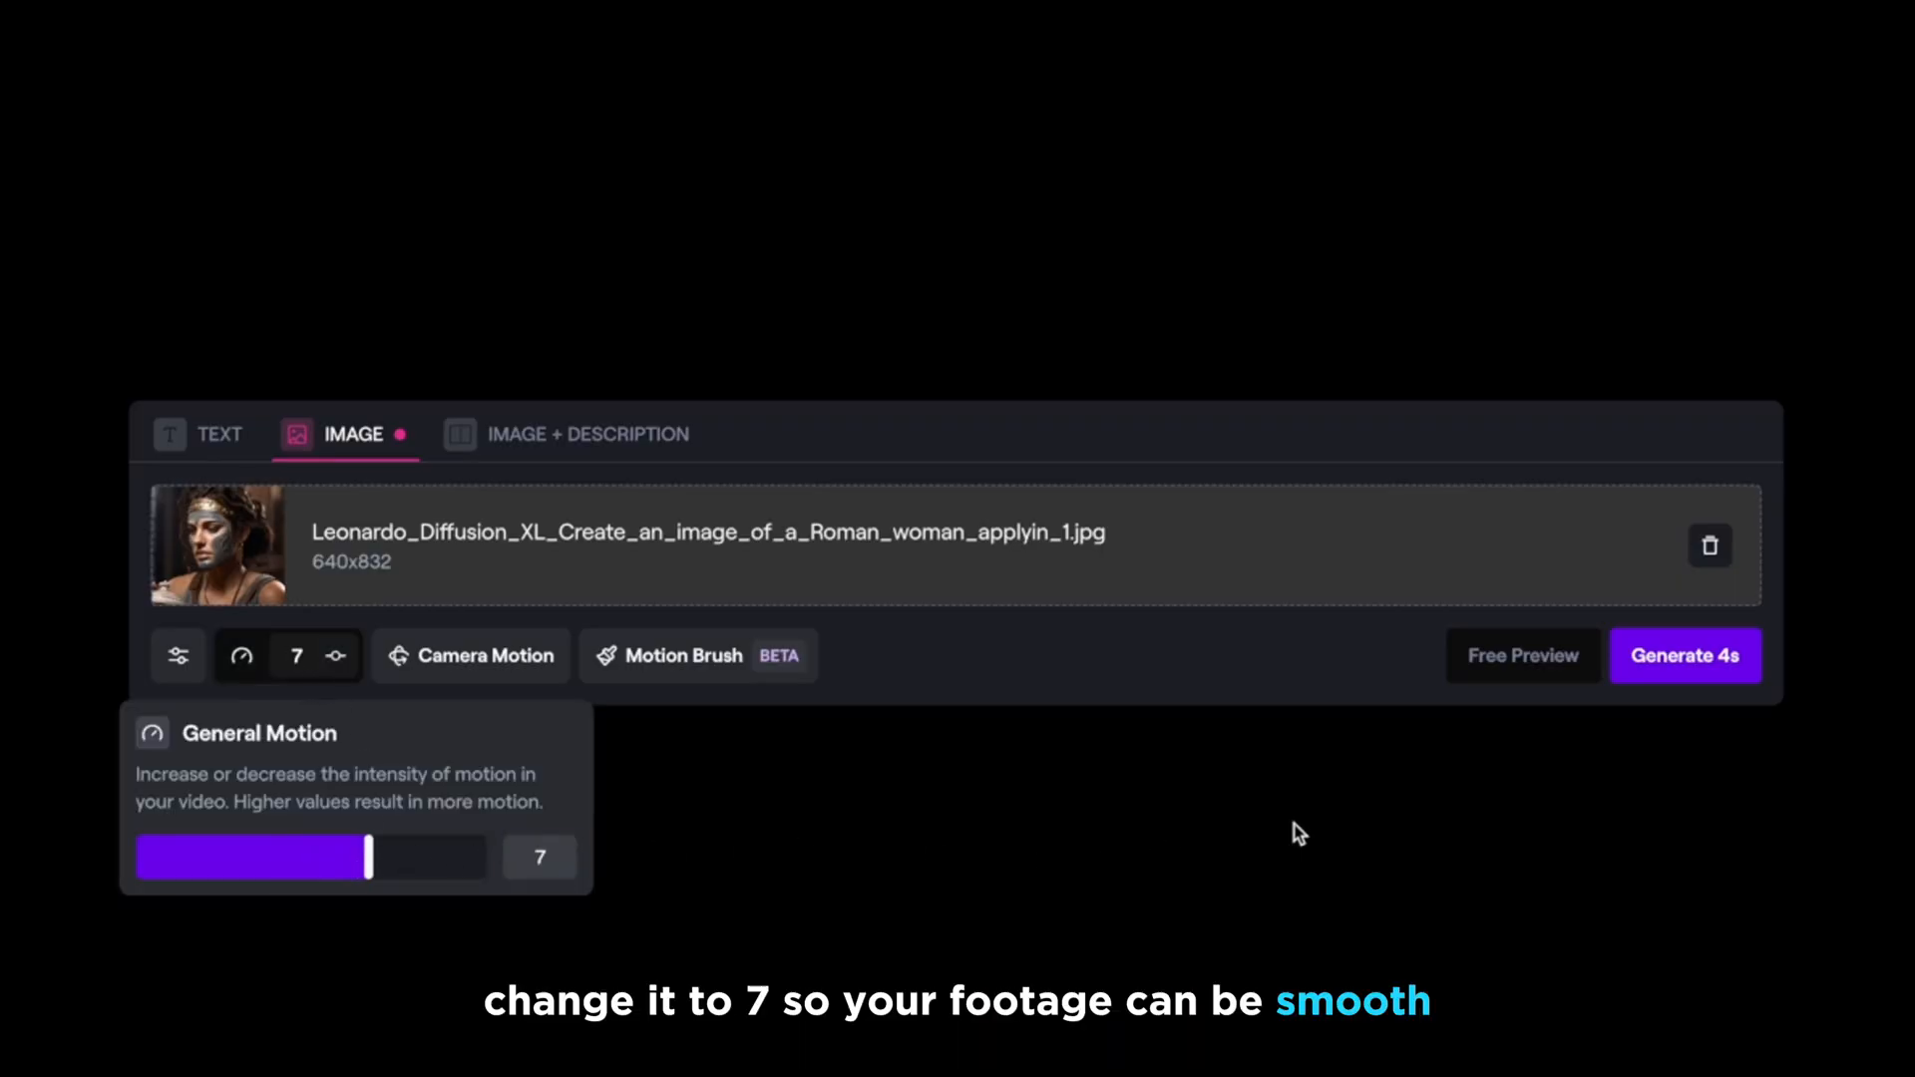
click(1685, 656)
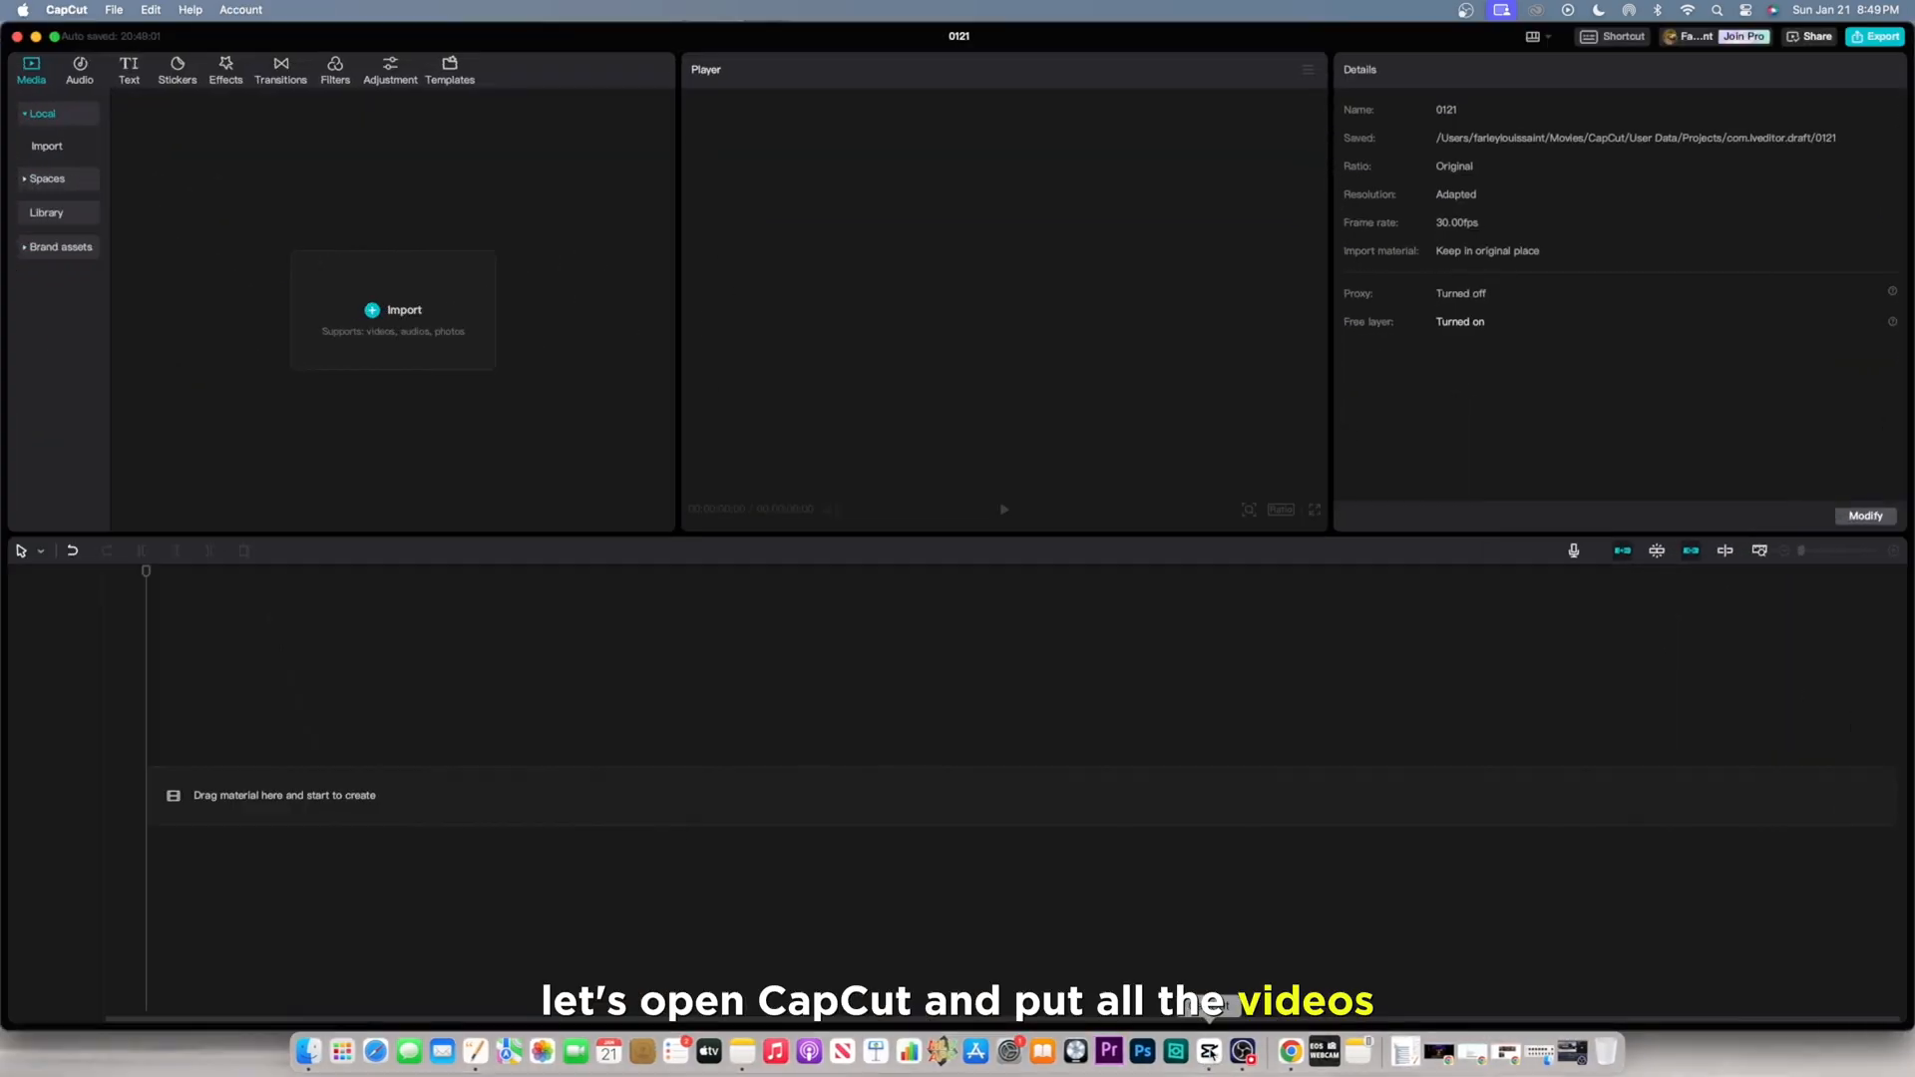
Step: Import the Runway clips and voiceover, split the voiceover on the timeline, and set ratio 9:16
click(403, 309)
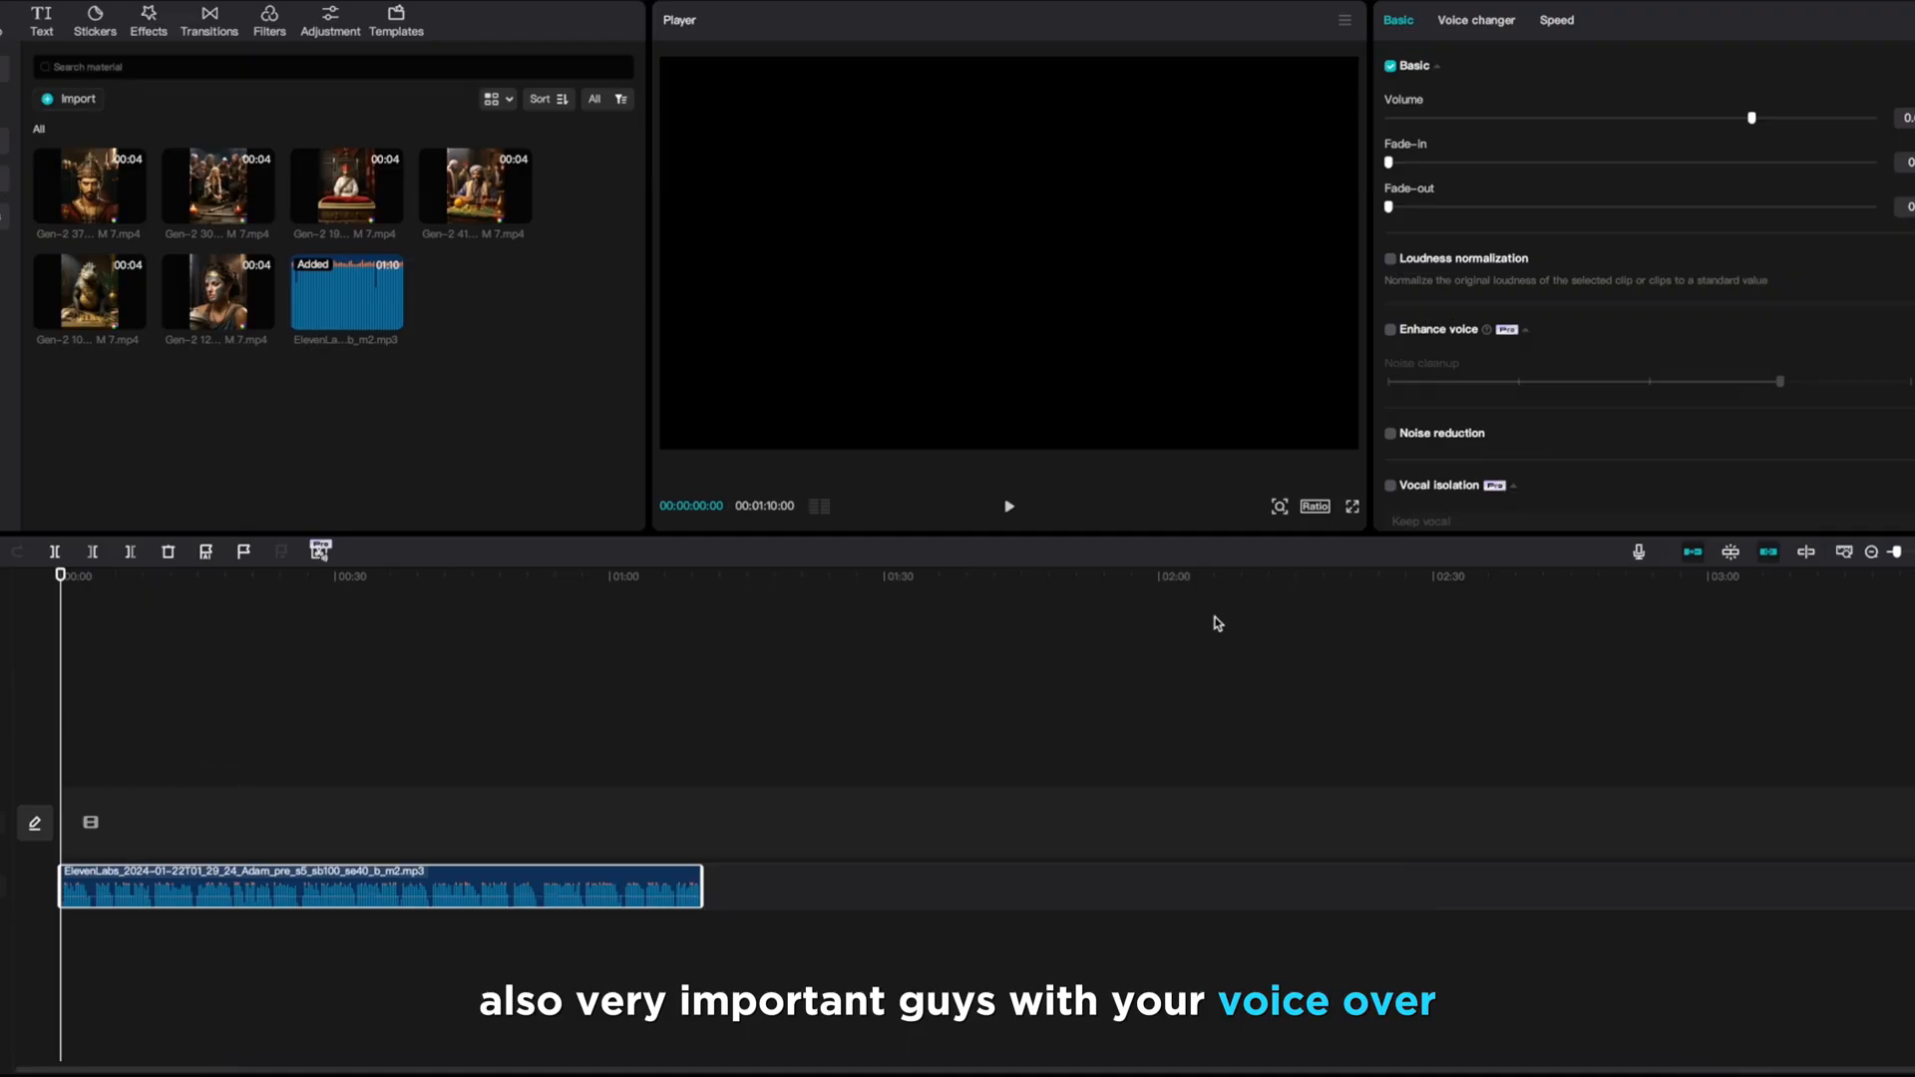
click(1868, 552)
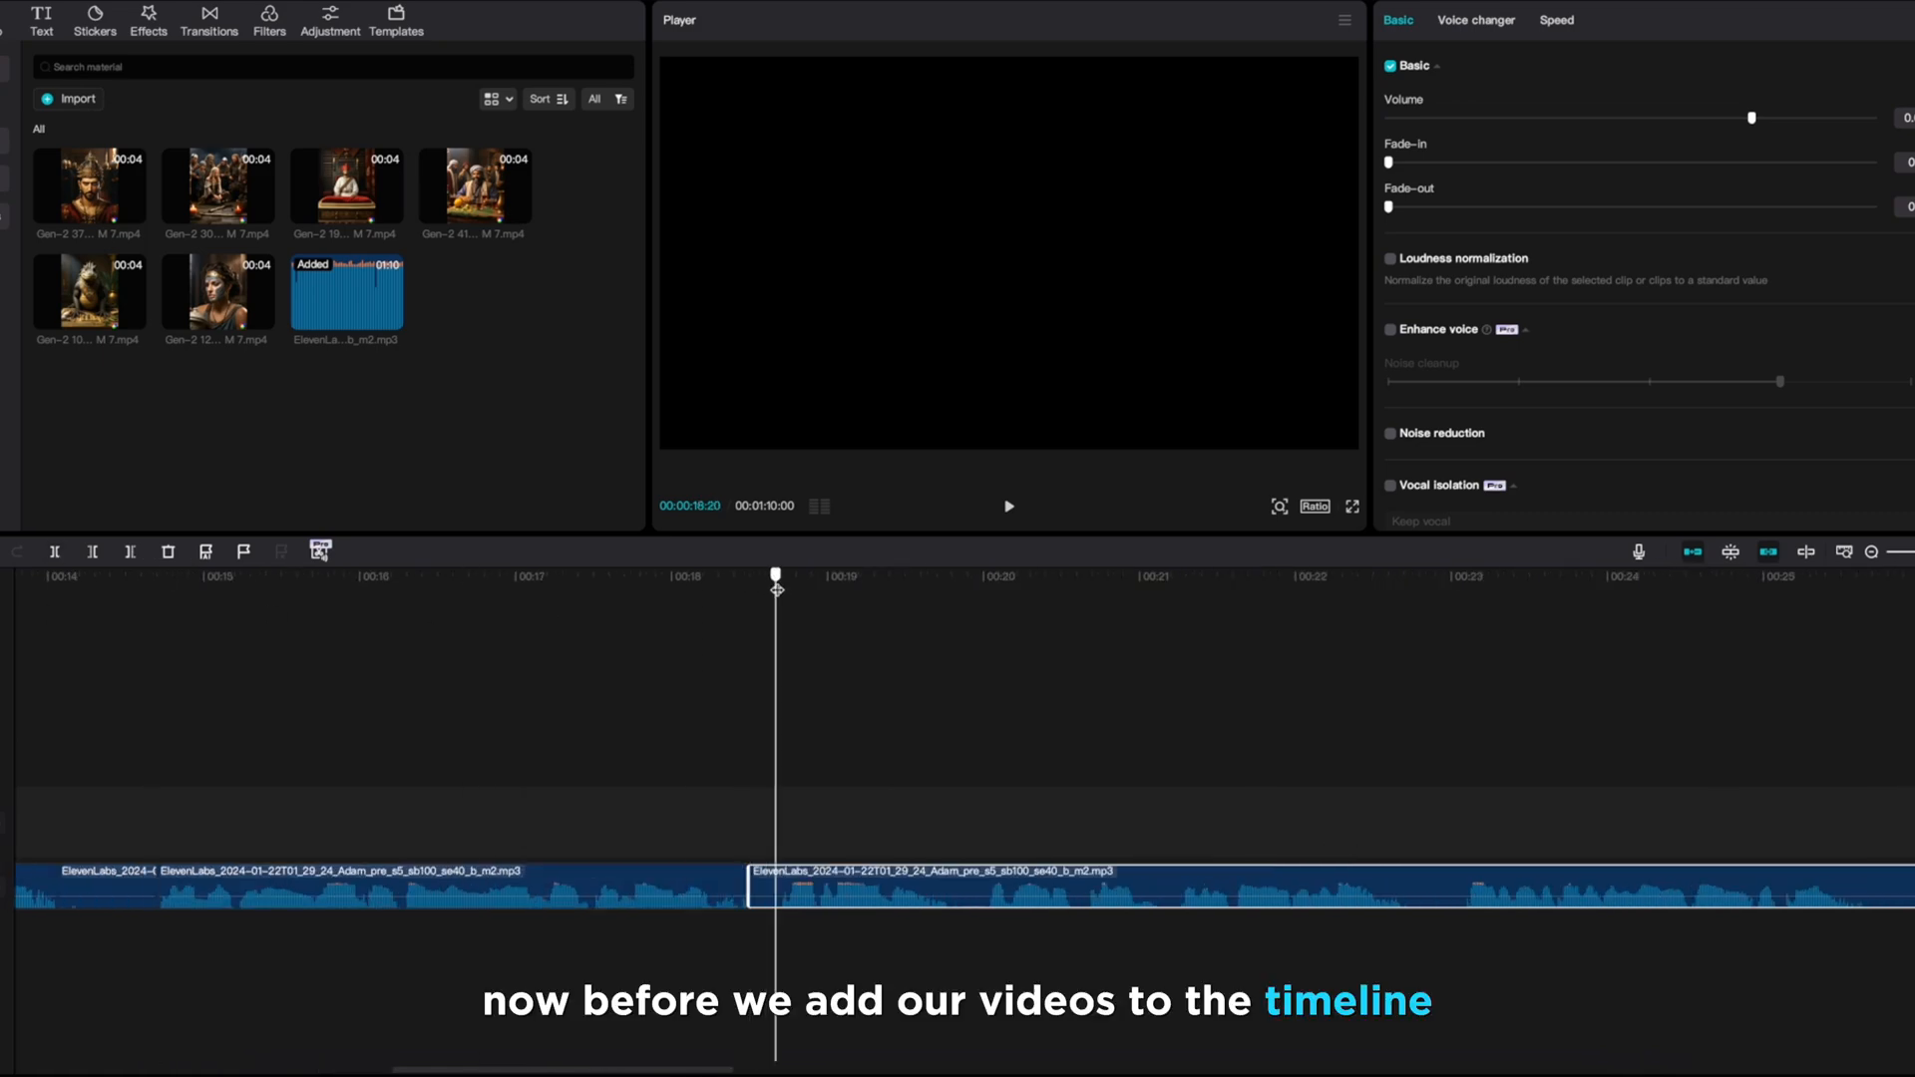
click(1317, 509)
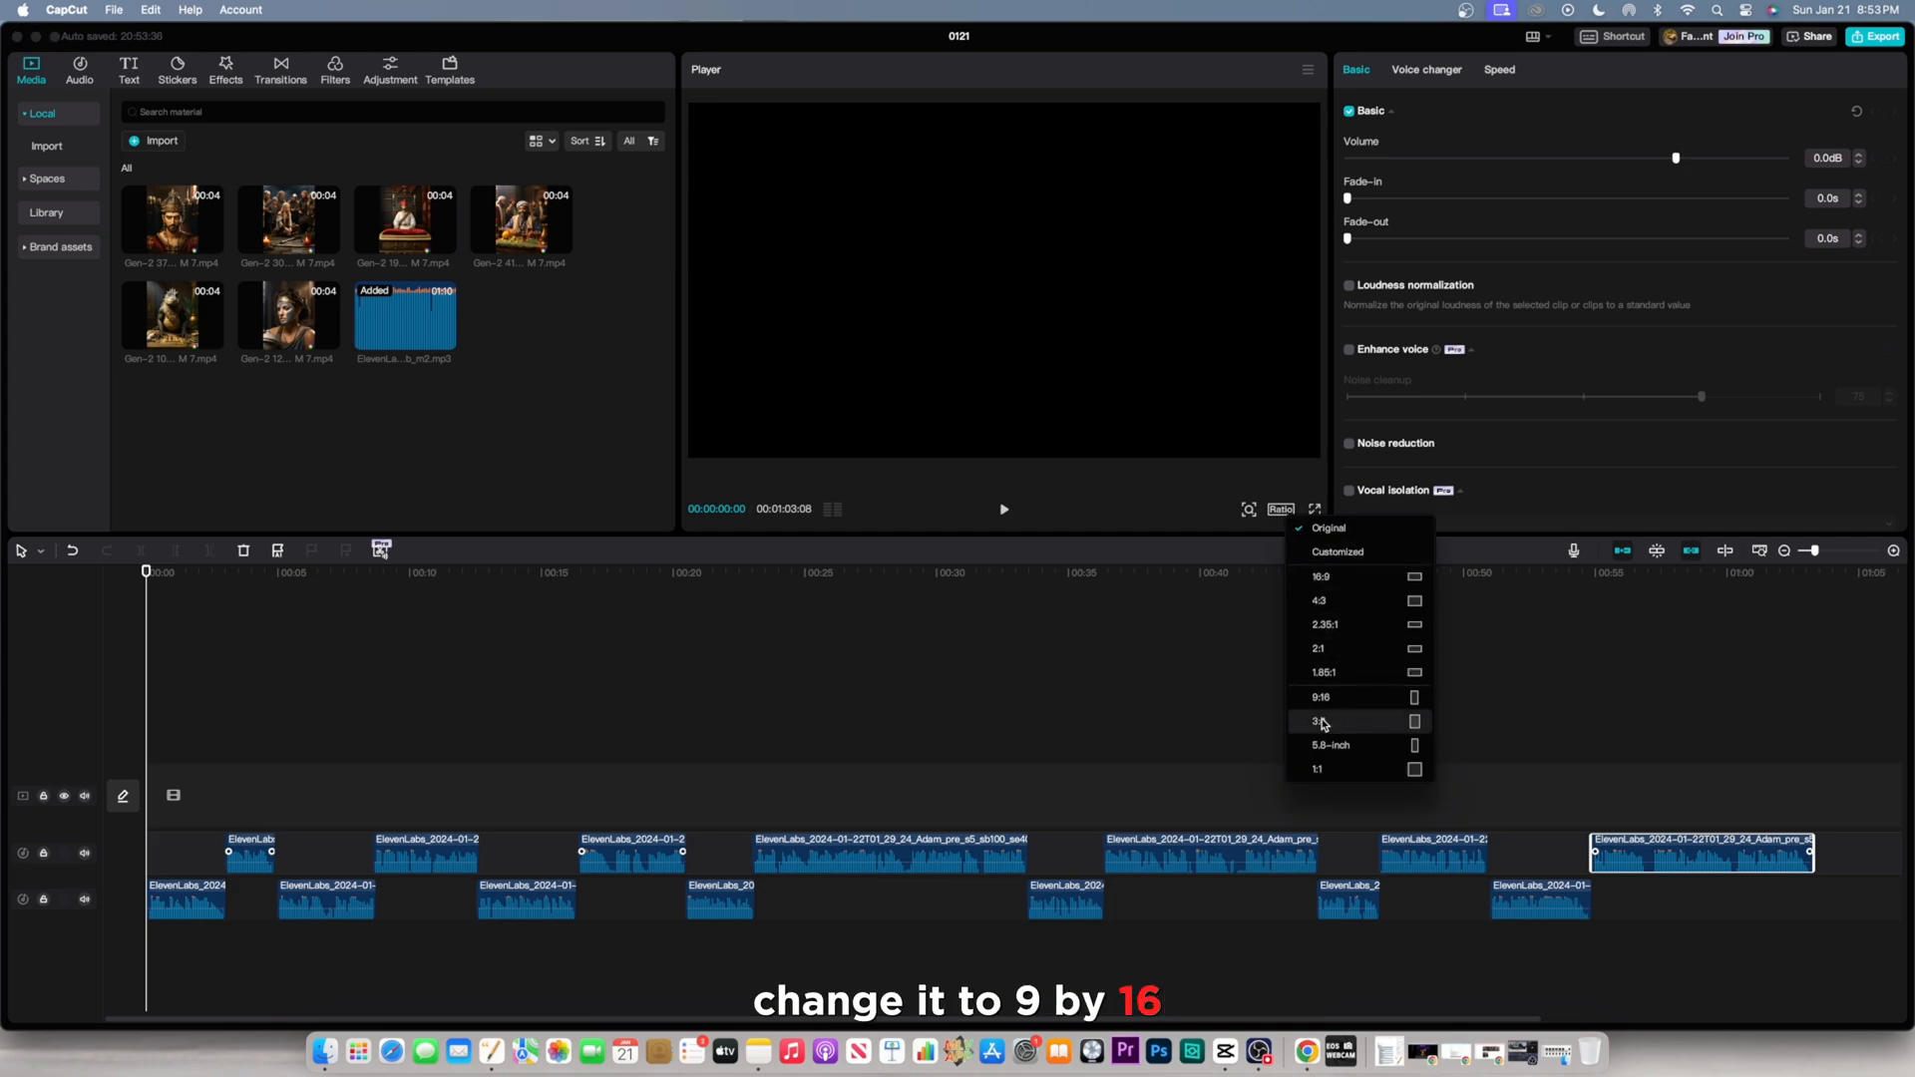
click(1321, 696)
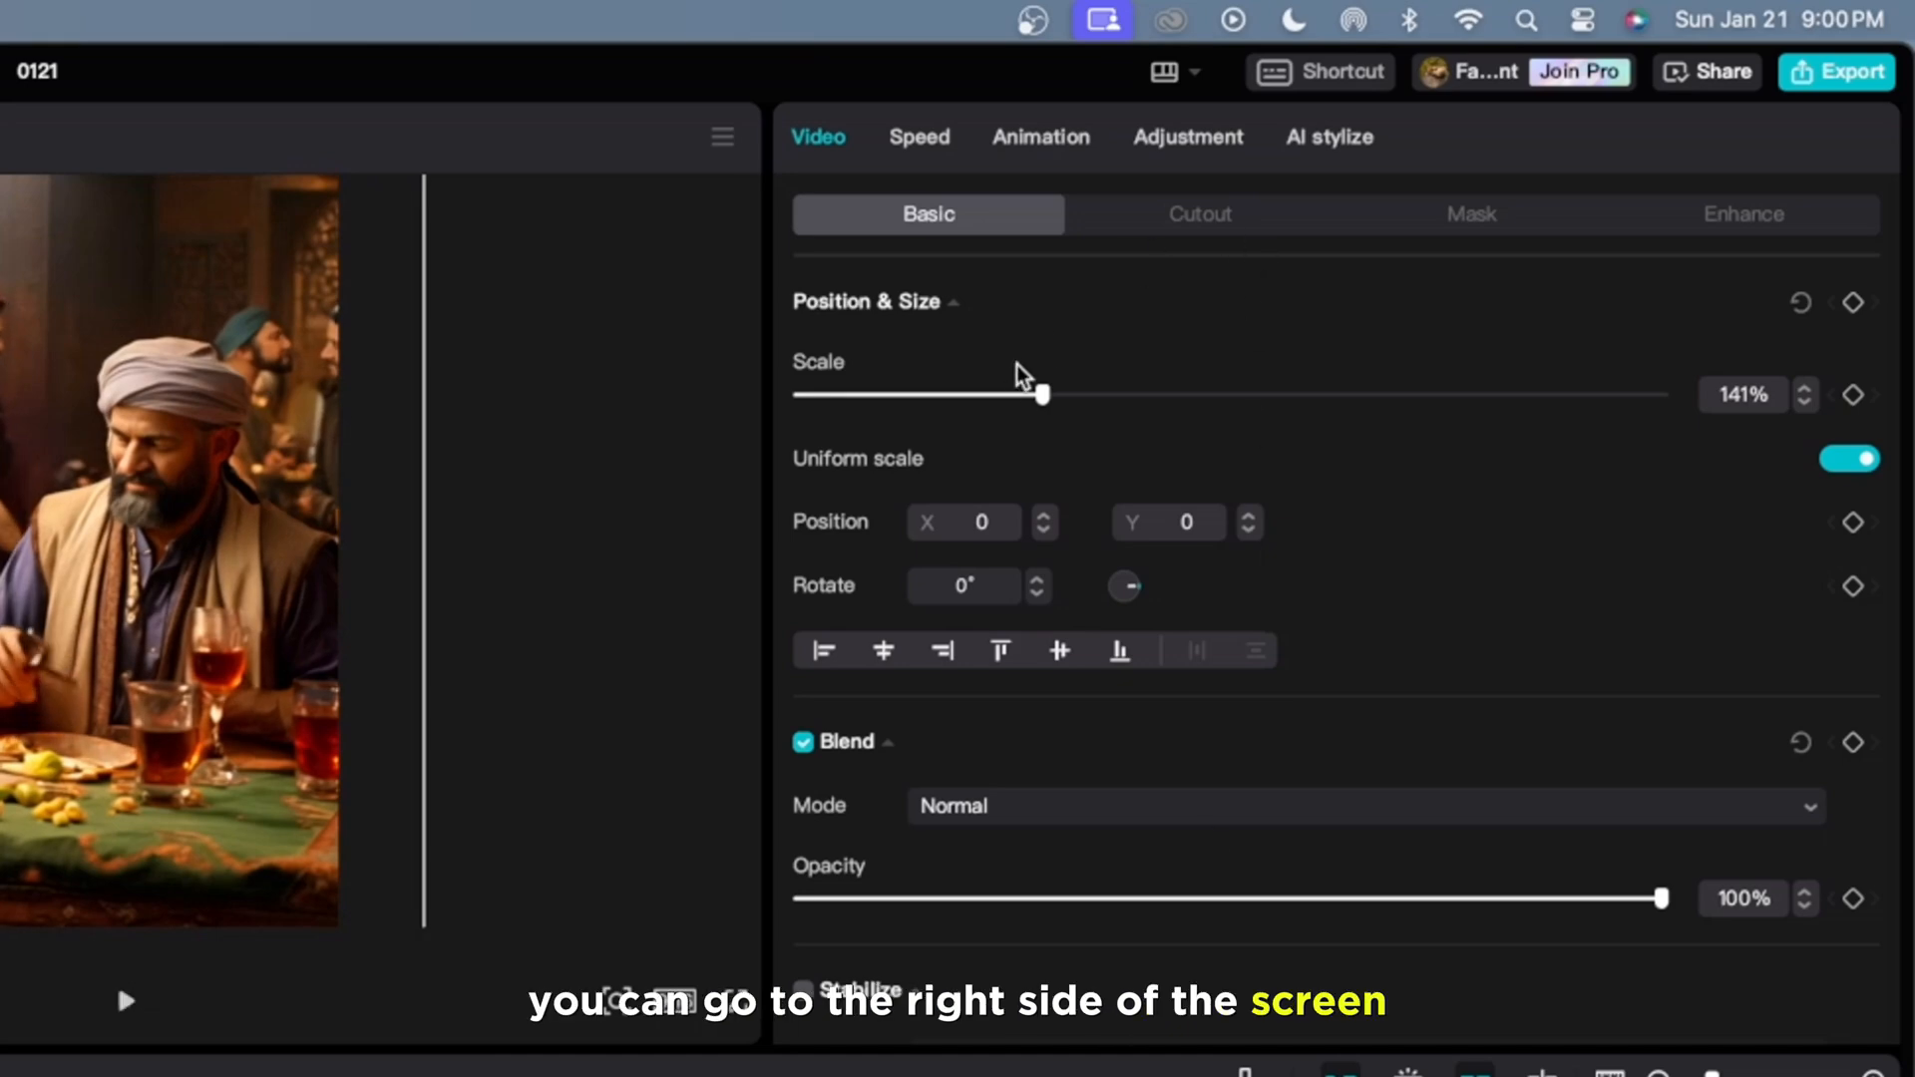
Step: Slow a clip with the Speed slider and scale it to fill the vertical frame
click(919, 136)
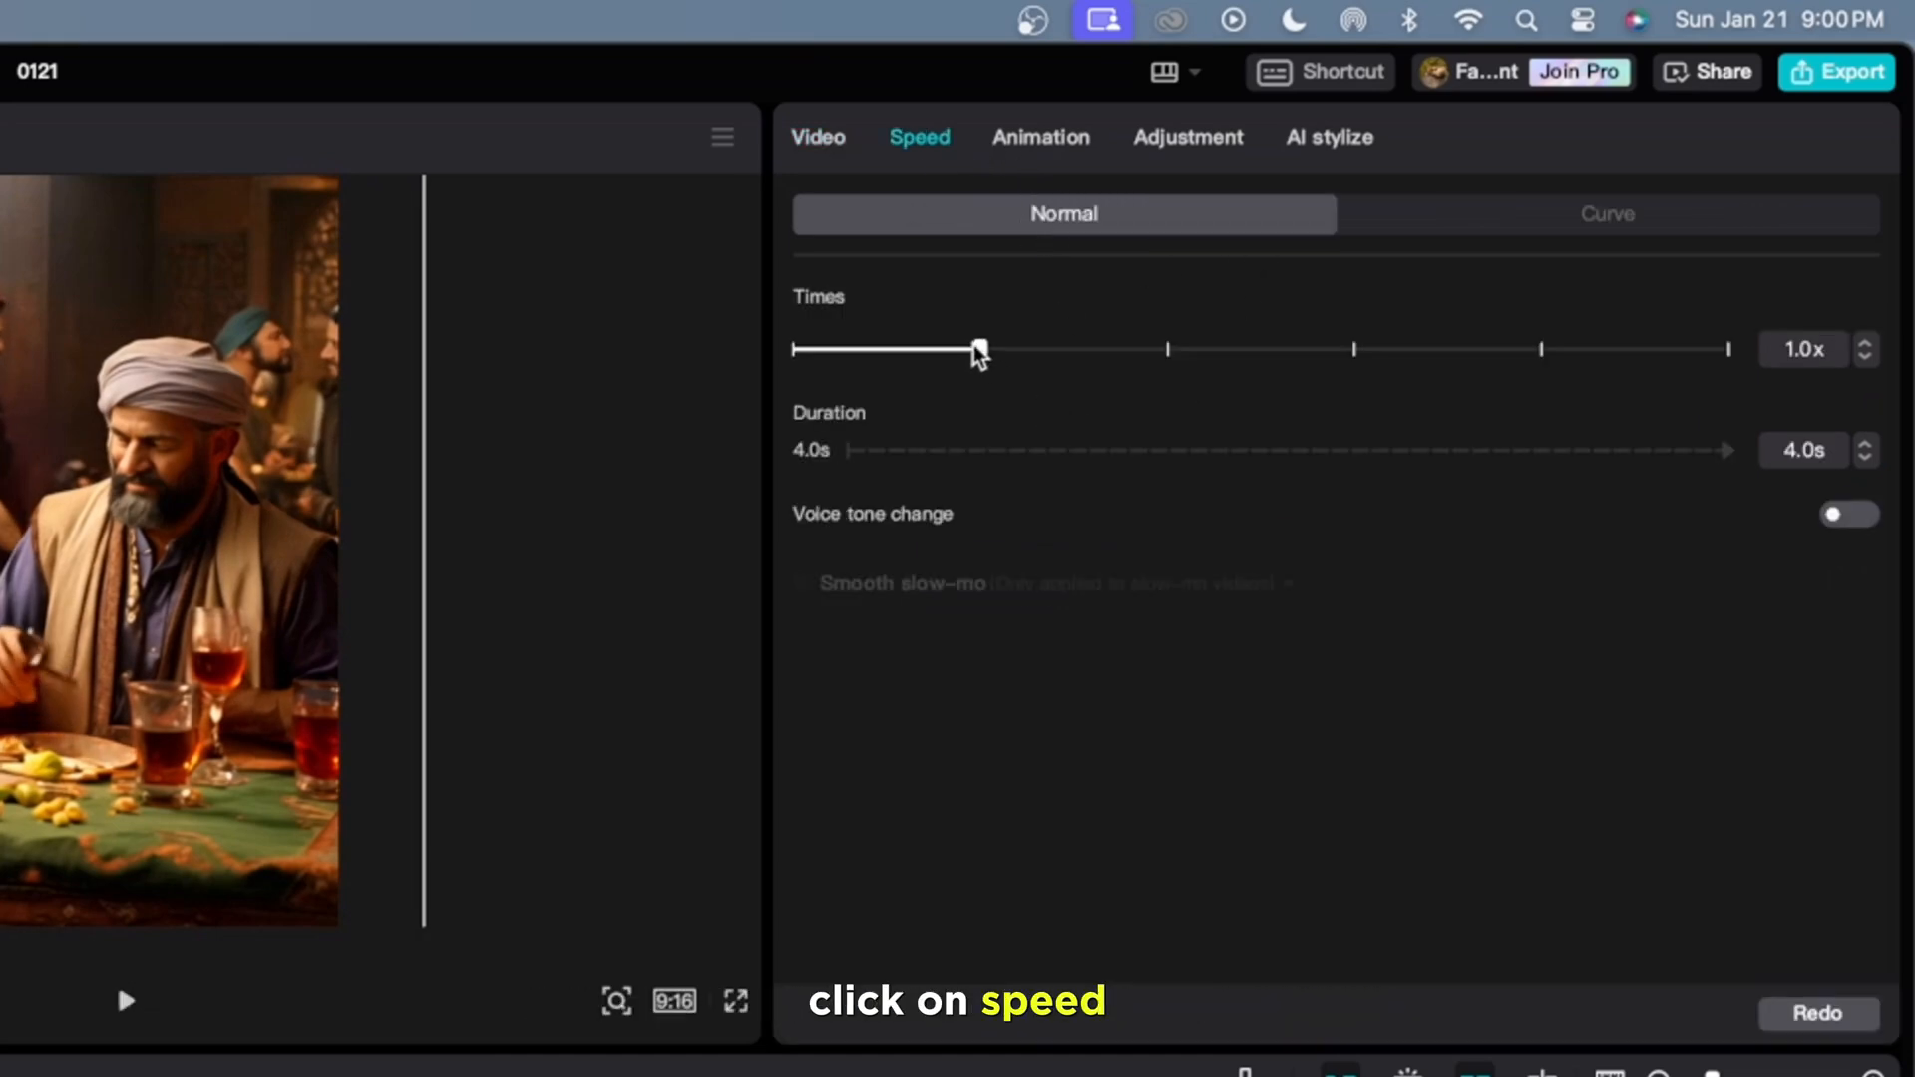
drag(977, 350, 873, 350)
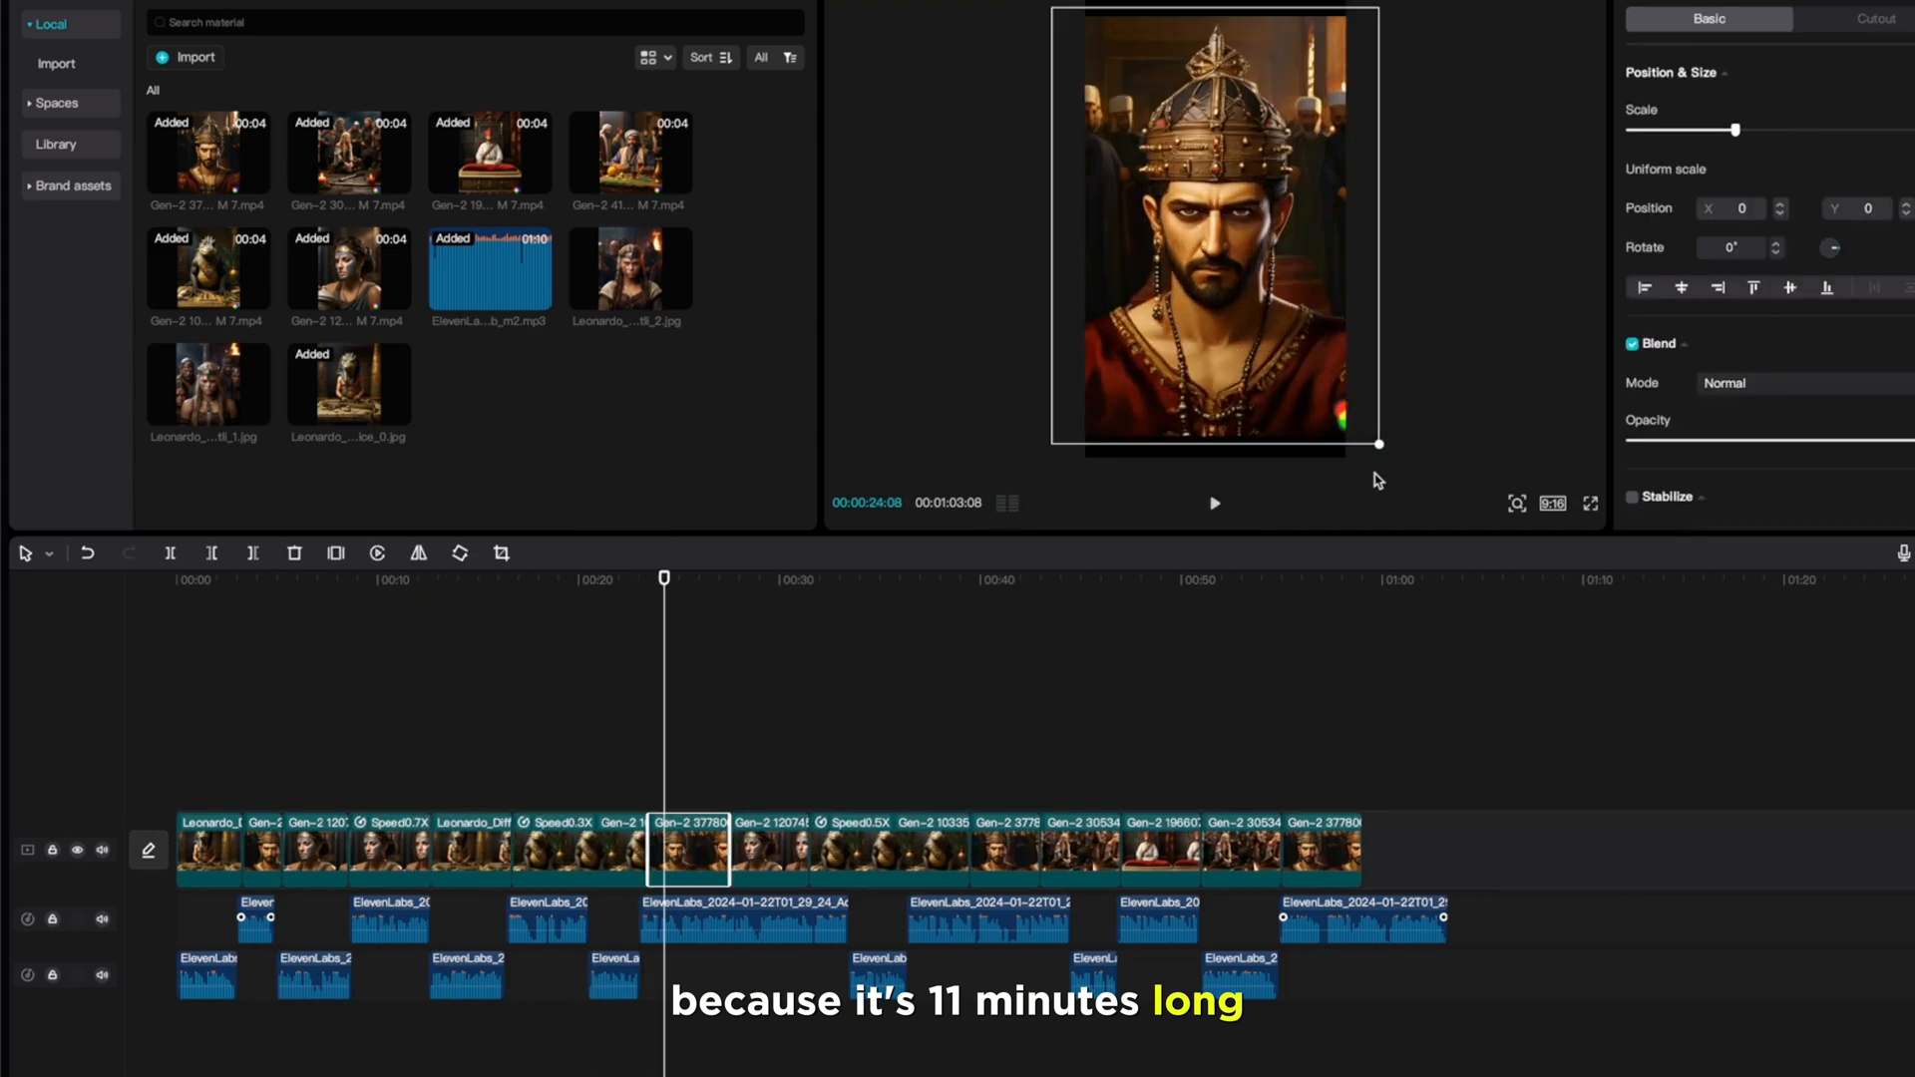
click(1214, 502)
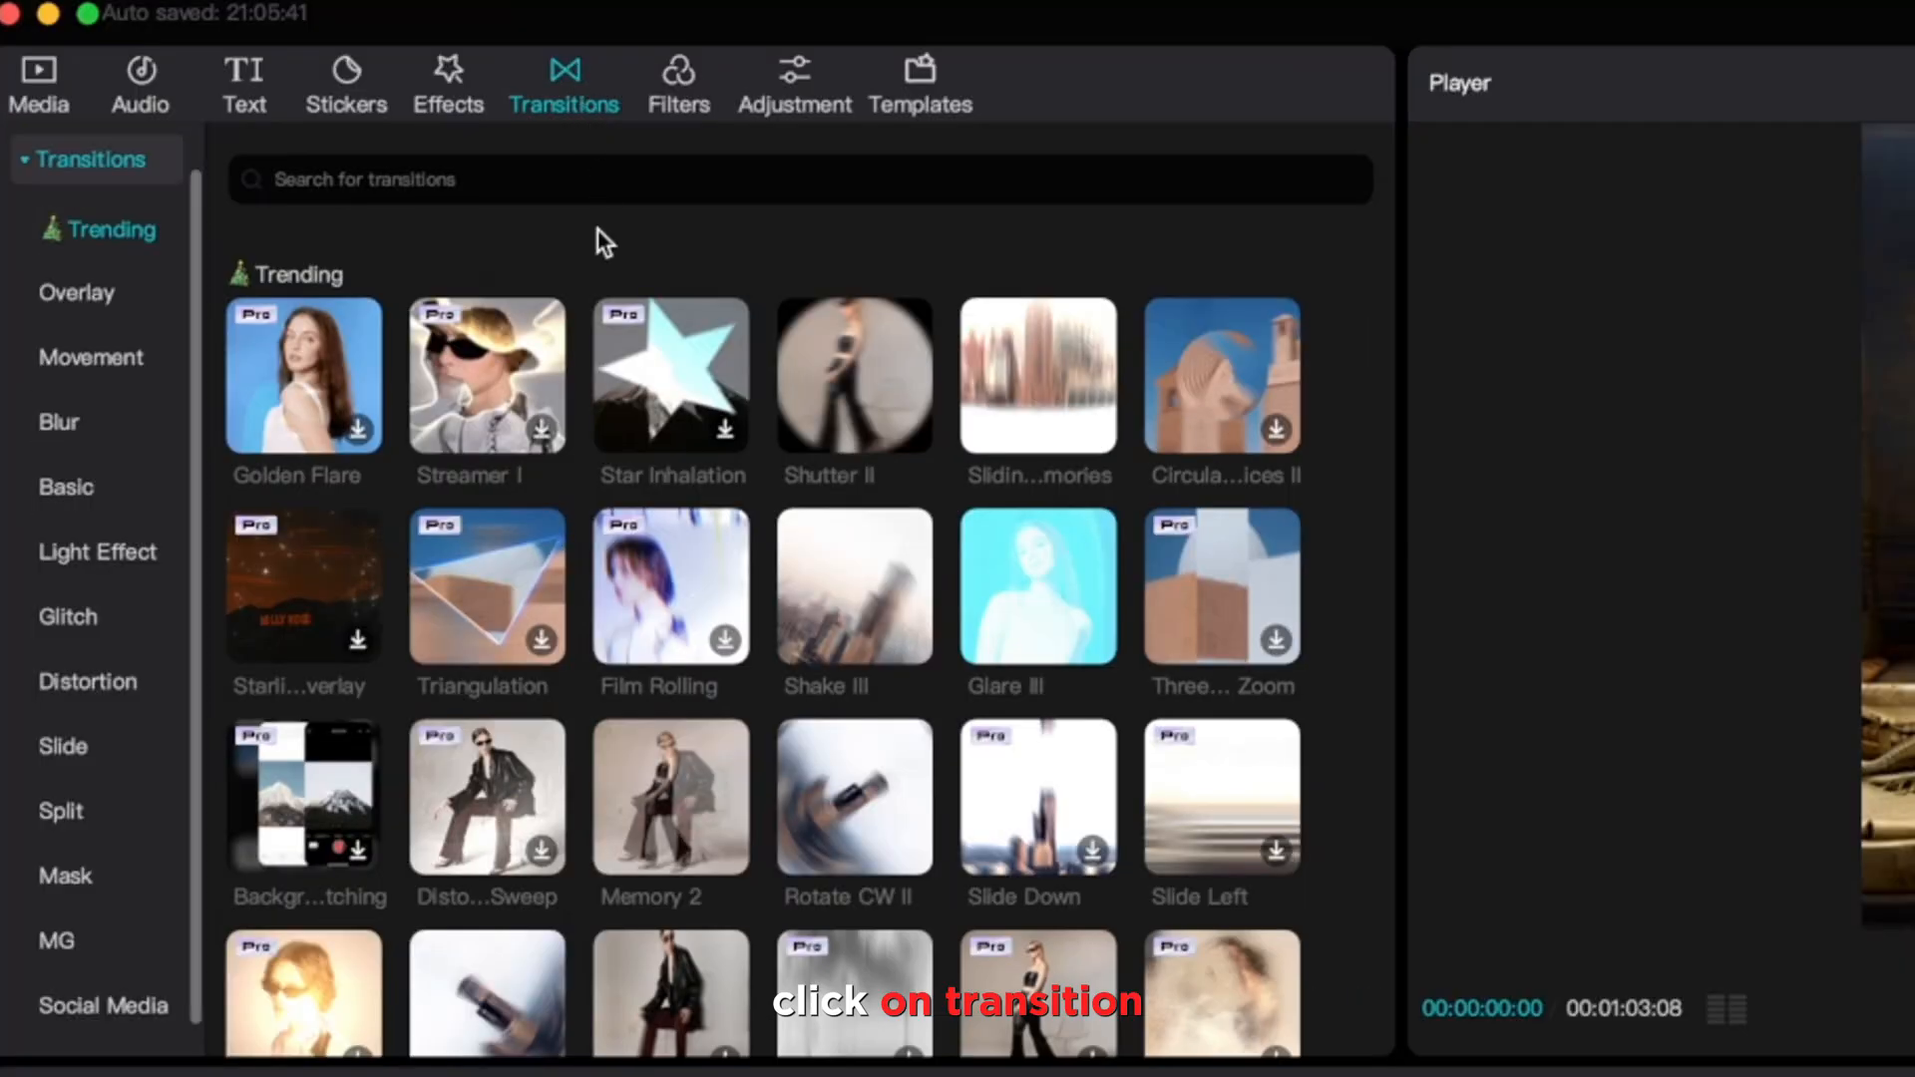
Step: Scroll the transitions library down to the Overlay group showing Black Fade
scroll(down, 3)
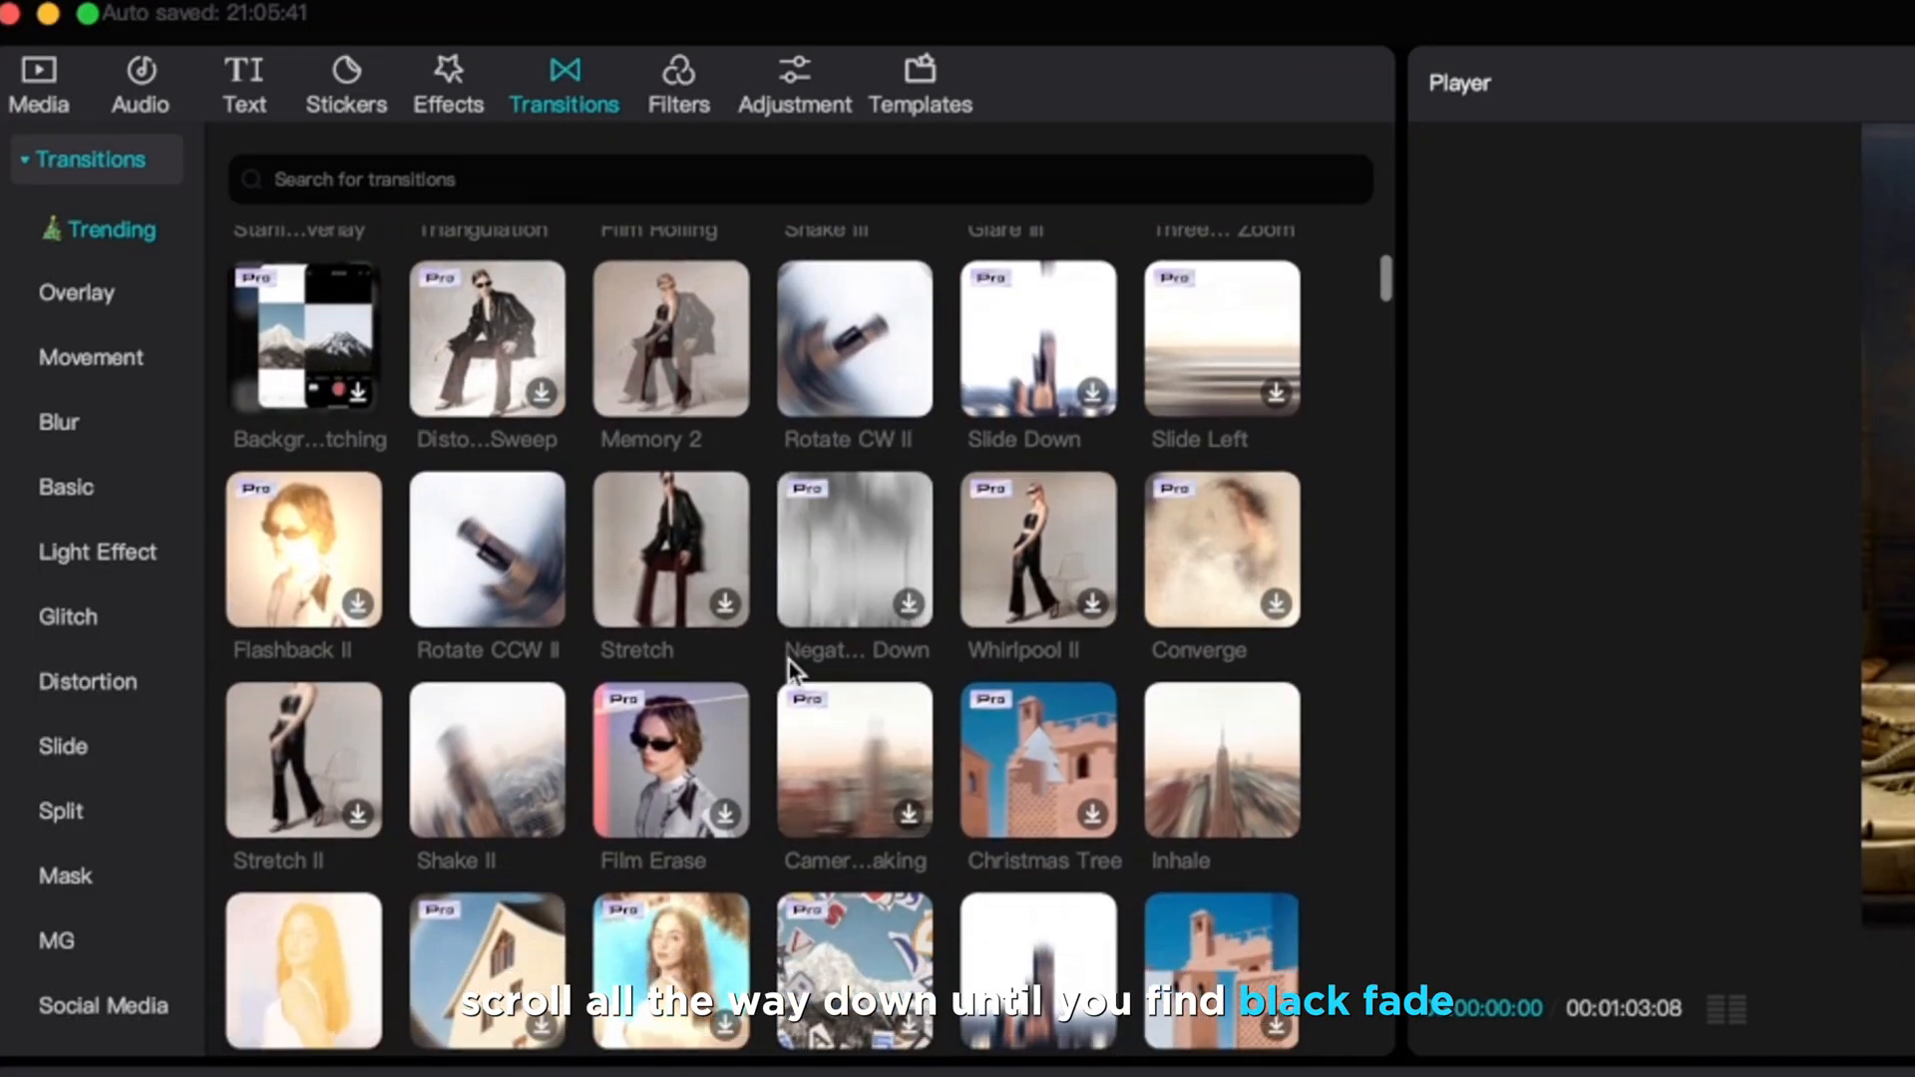
scroll(down, 3)
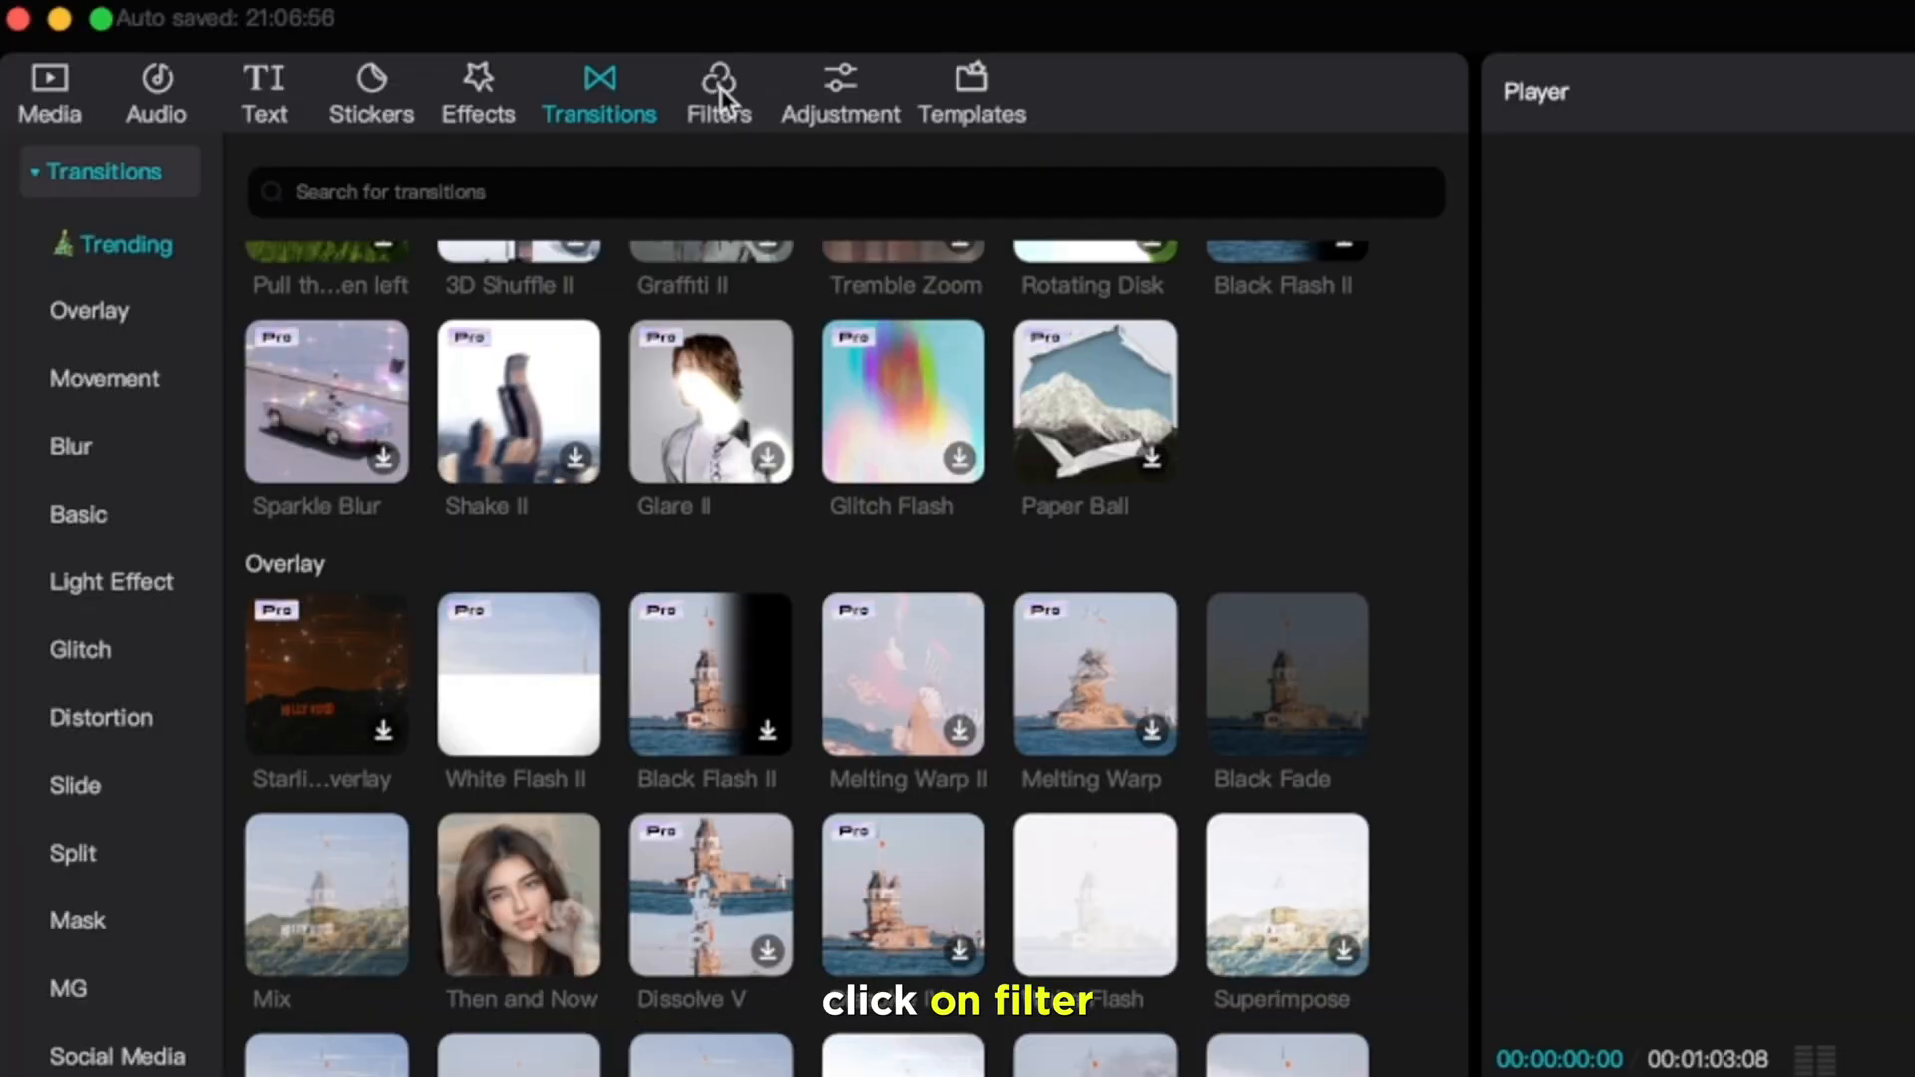
Step: Add the Clear II filter to the timeline and extend it over the clips
click(718, 92)
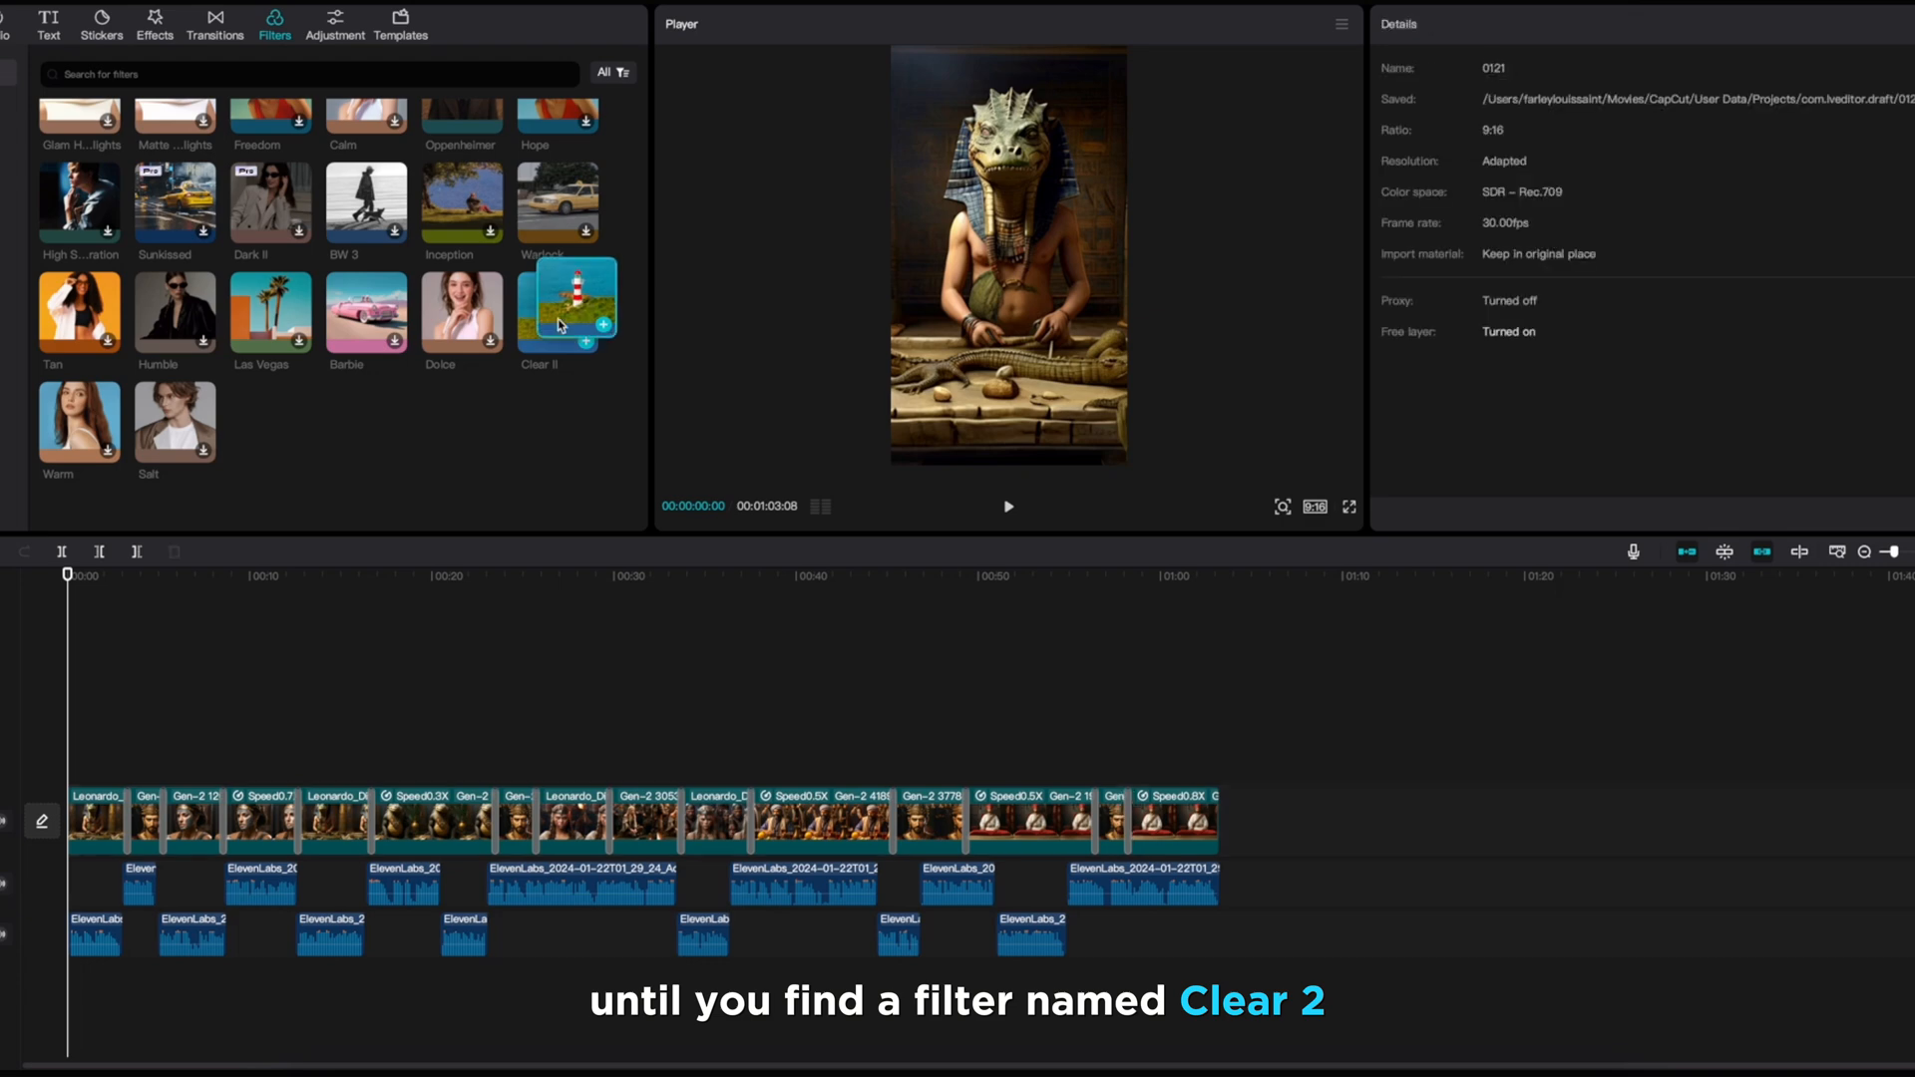
click(565, 308)
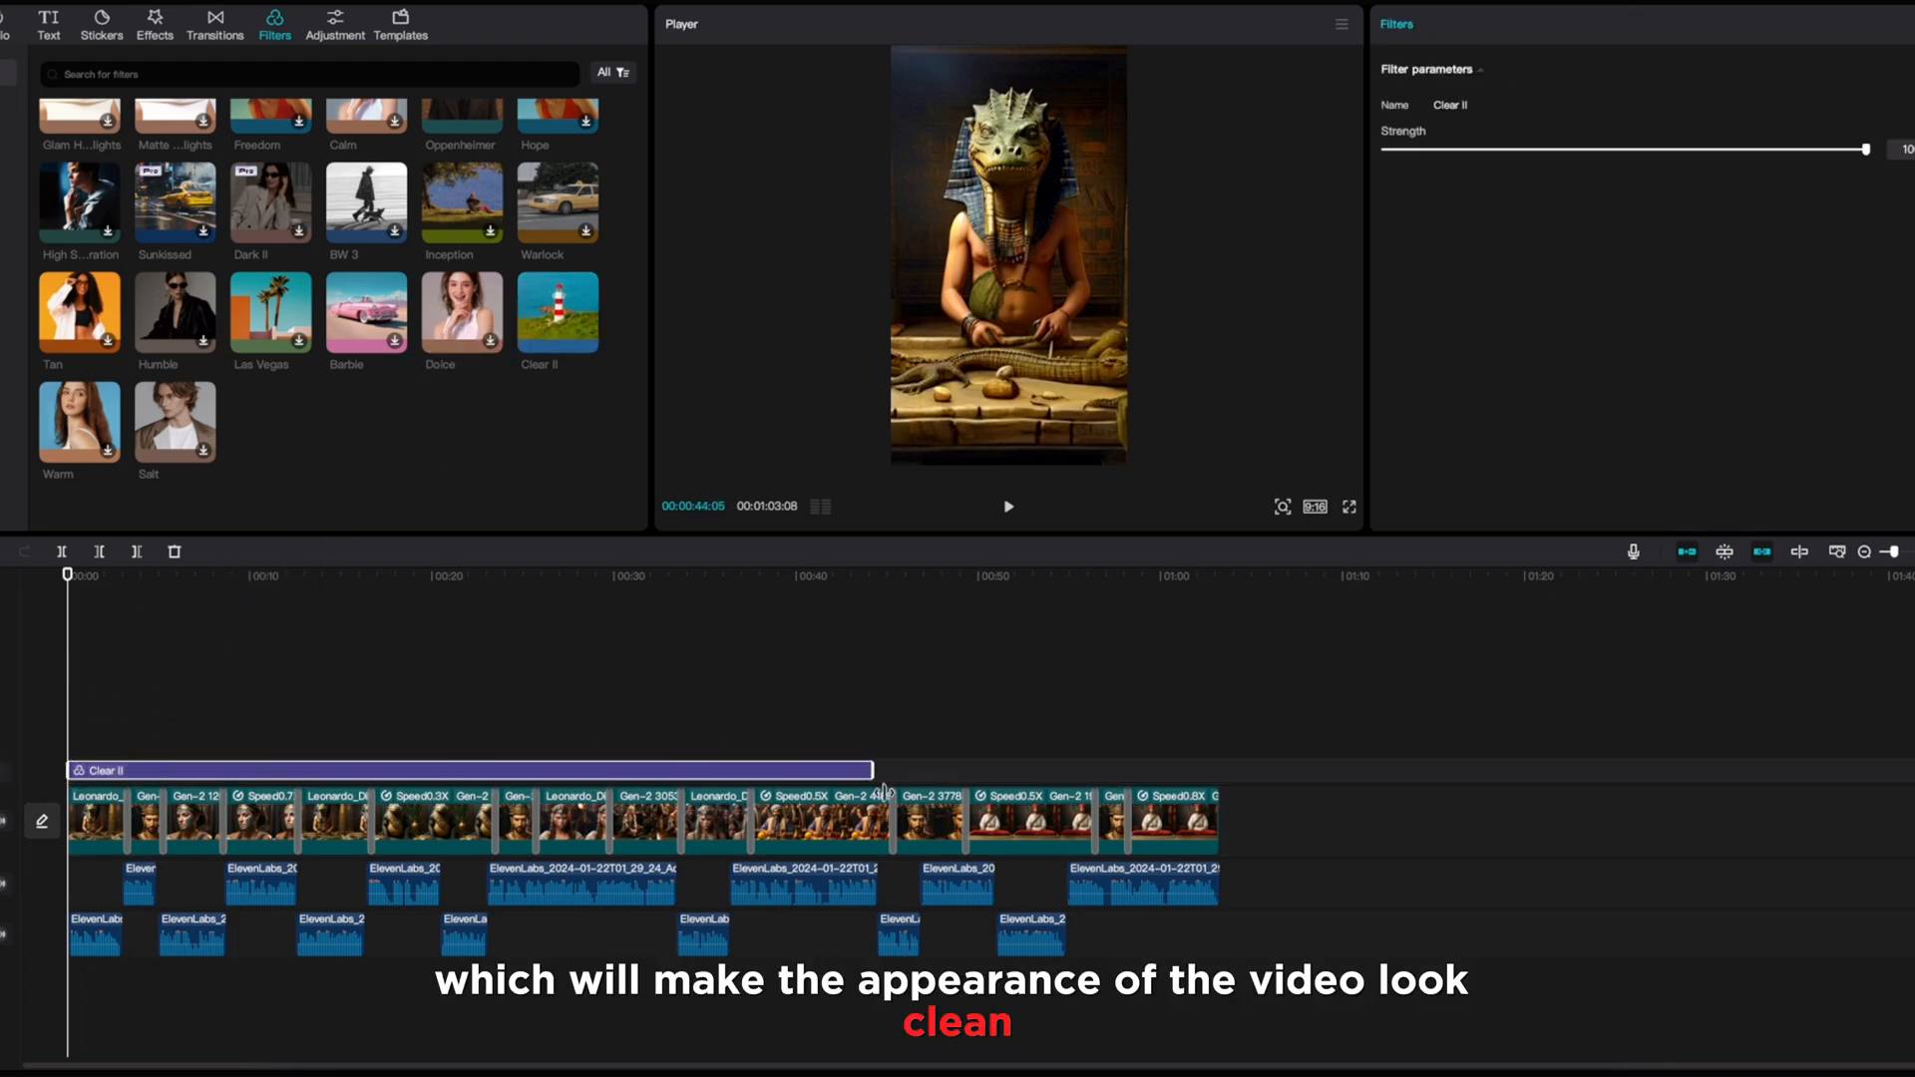
click(260, 95)
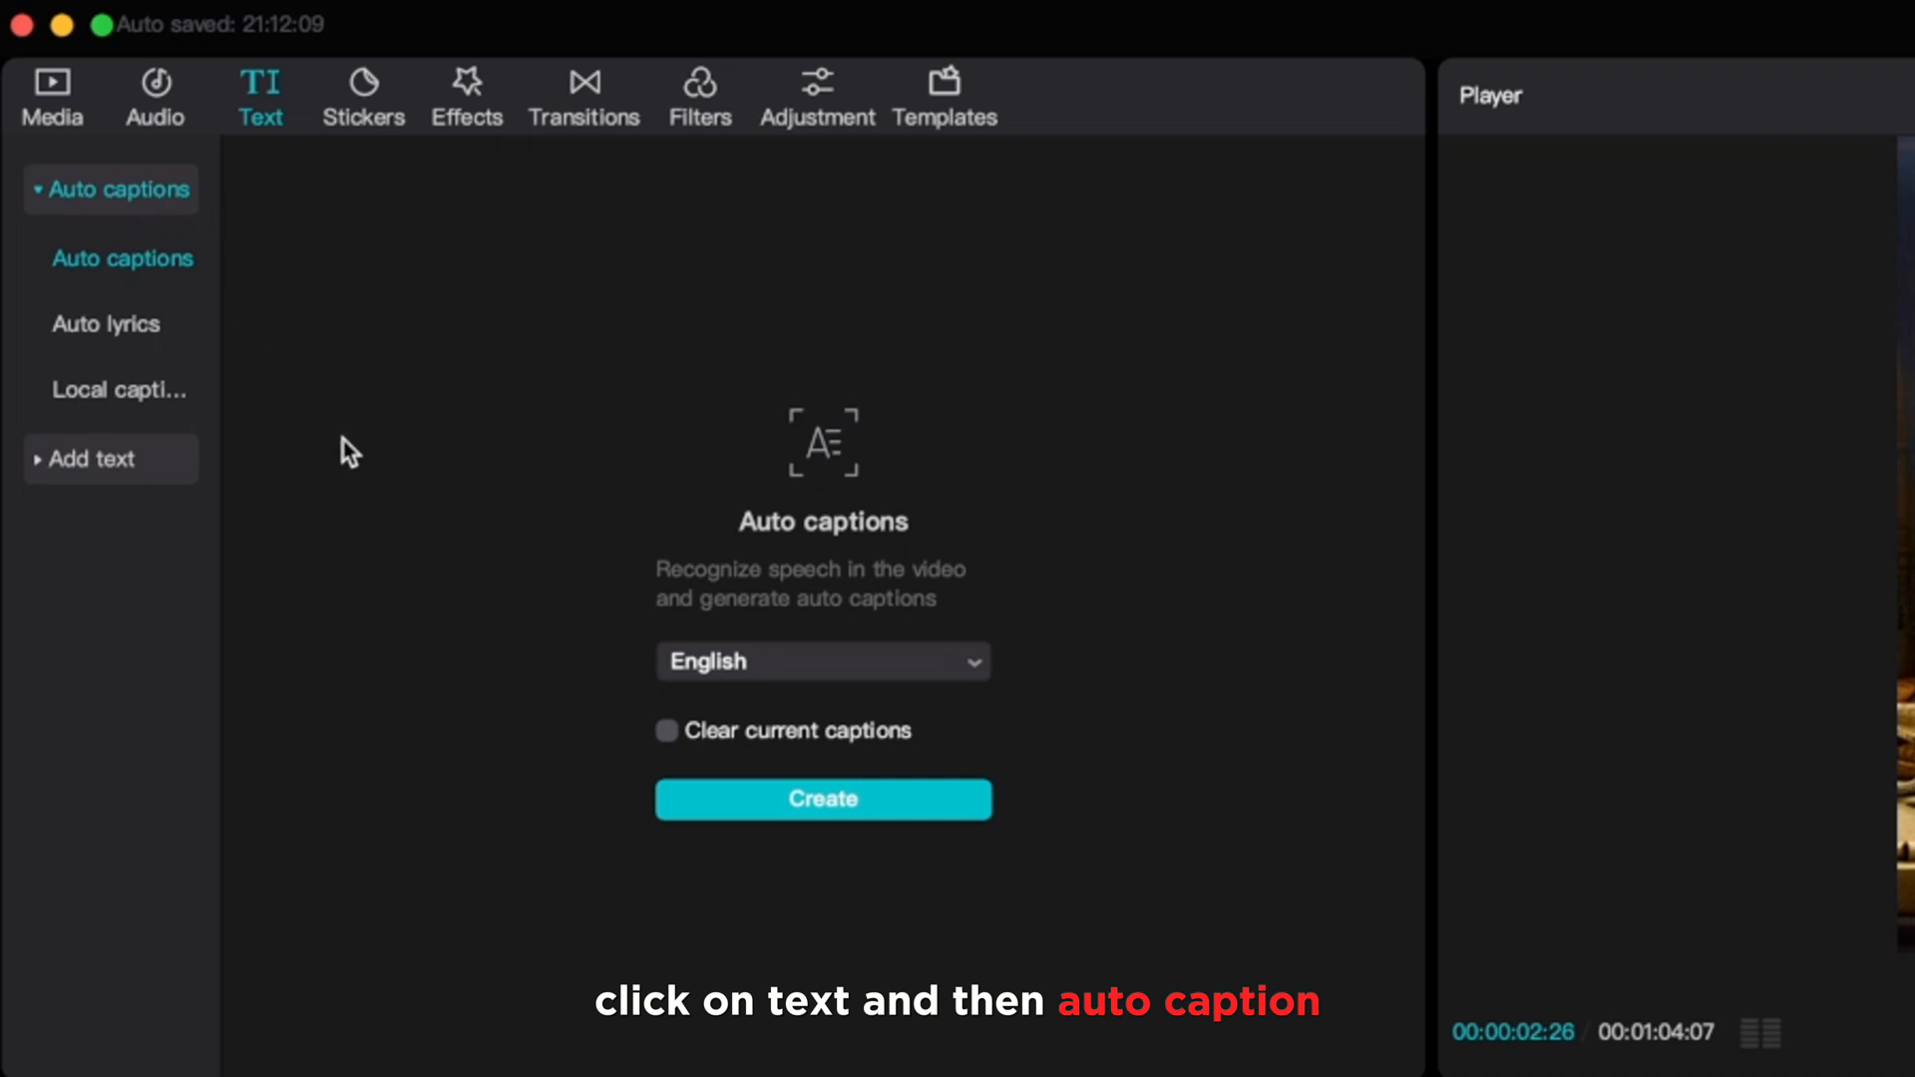
Step: Generate English auto captions from the voiceover and play the video to check them
click(821, 660)
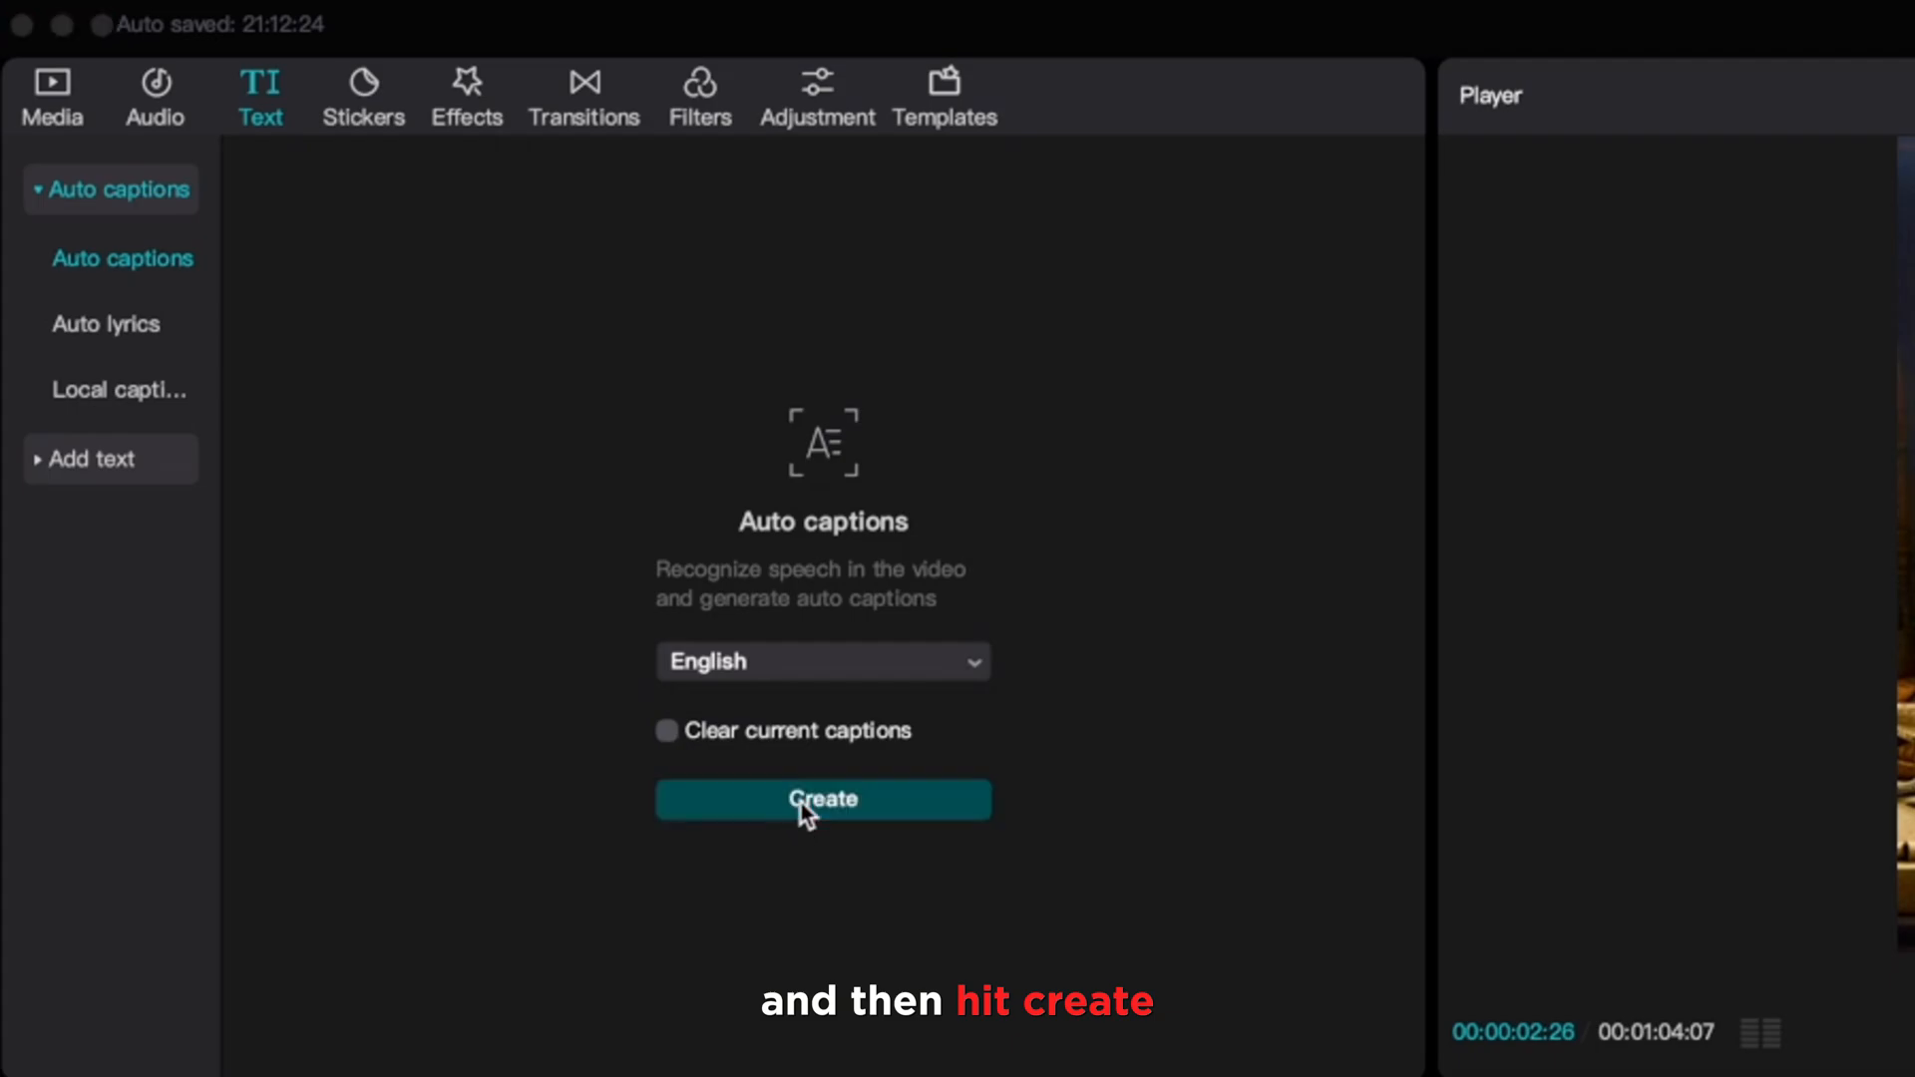
click(822, 798)
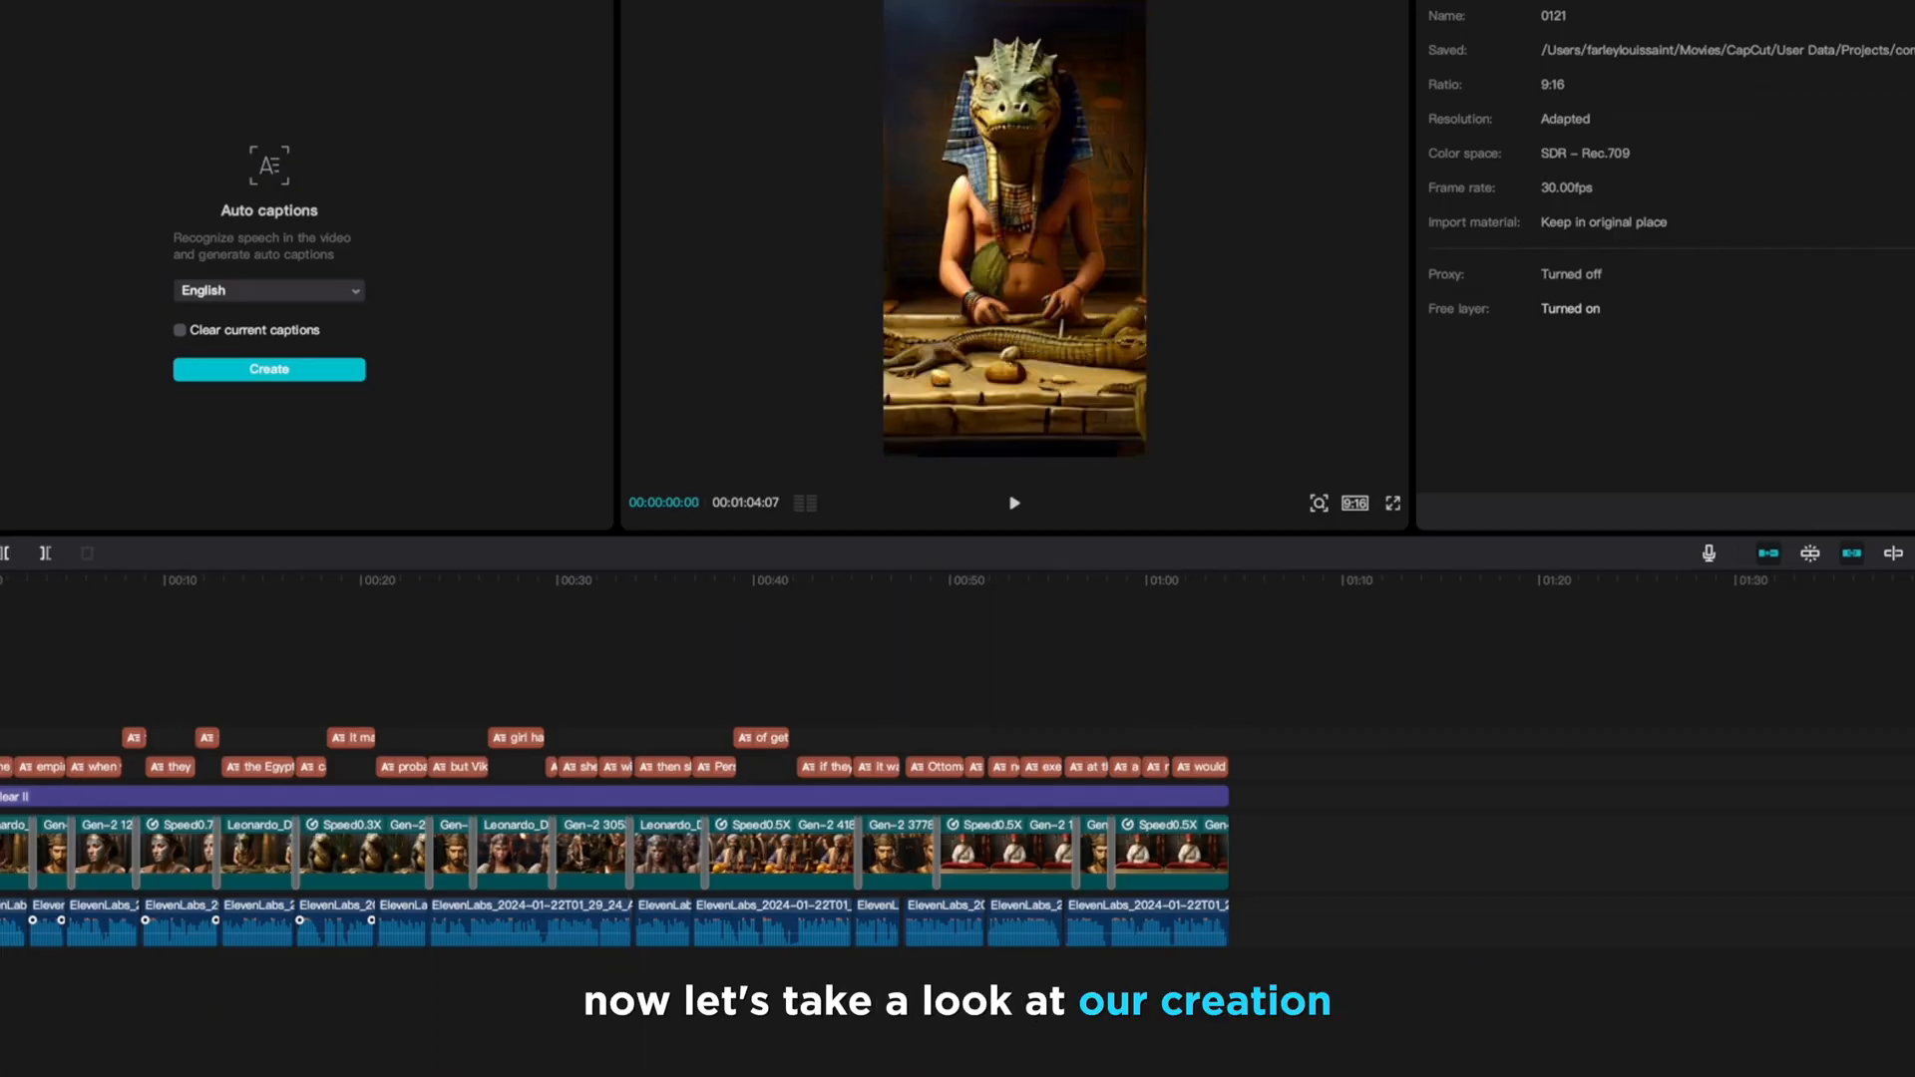
click(1013, 501)
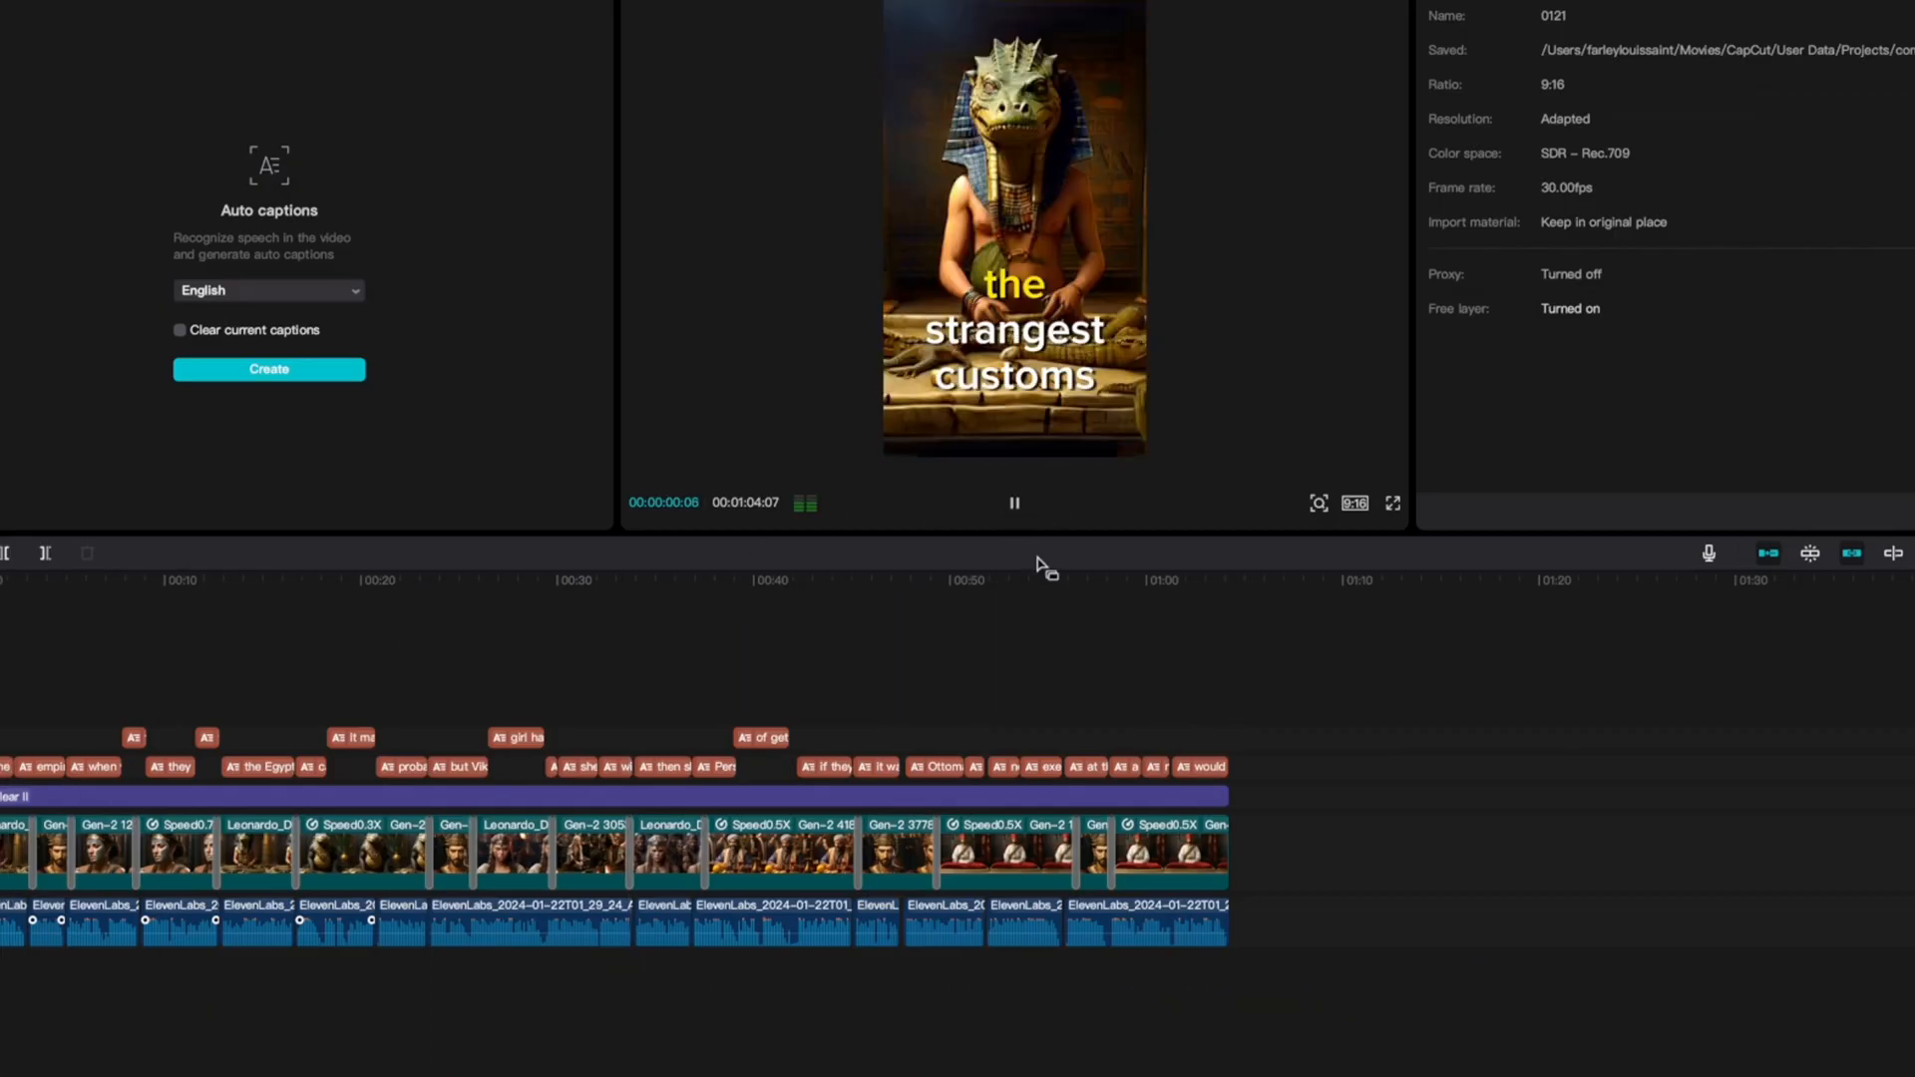